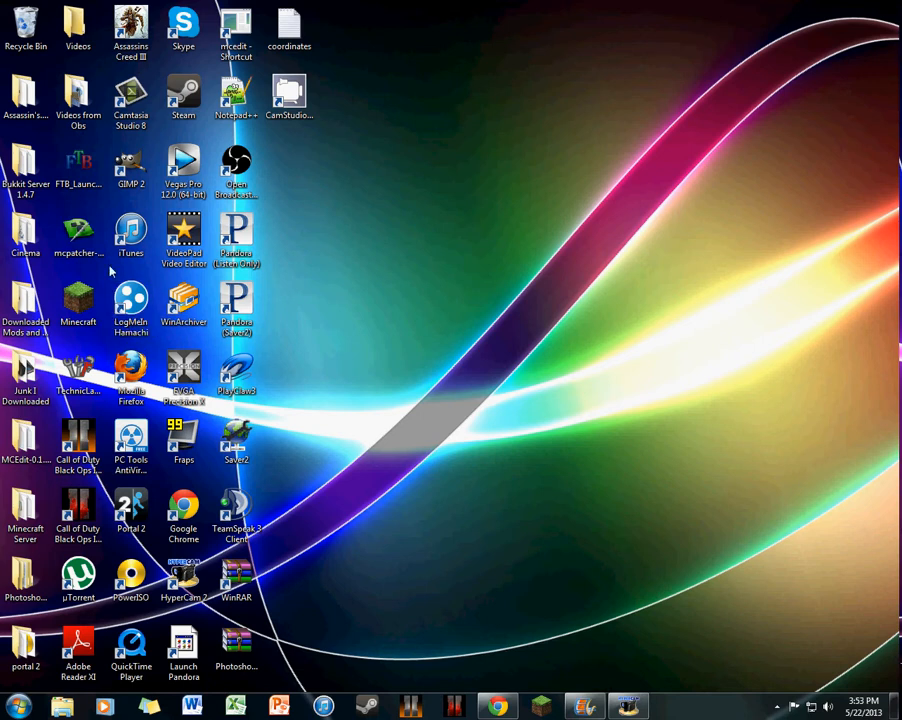
pyautogui.moveTo(322, 192)
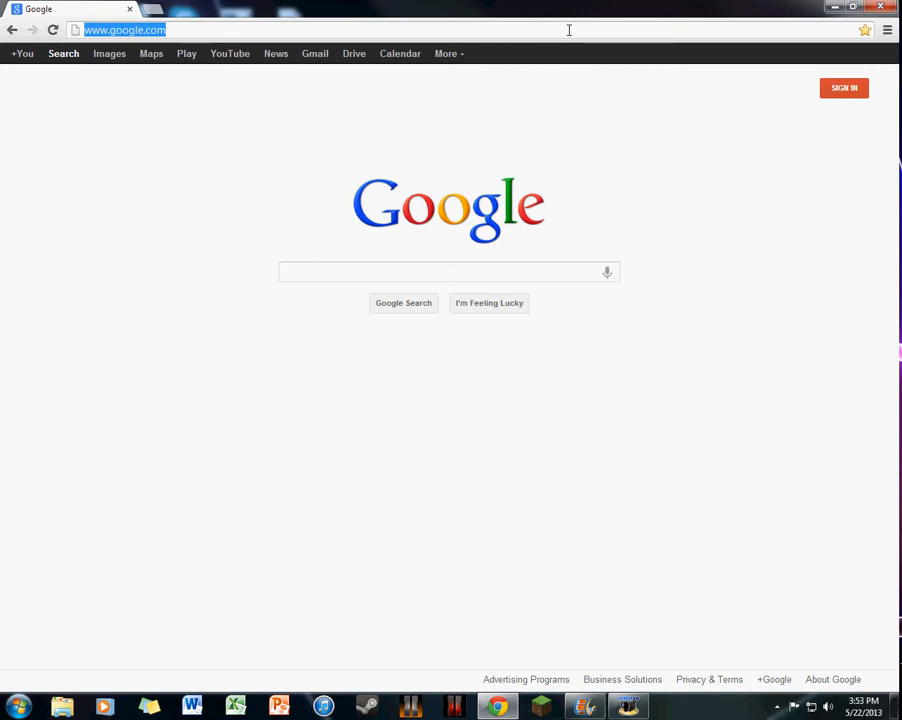
# Navigate Chrome to the router's address 192.168.1.1, reaching the Linksys E1200 login prompt.
pyautogui.press('delete')
pyautogui.write('192.168.1.1')
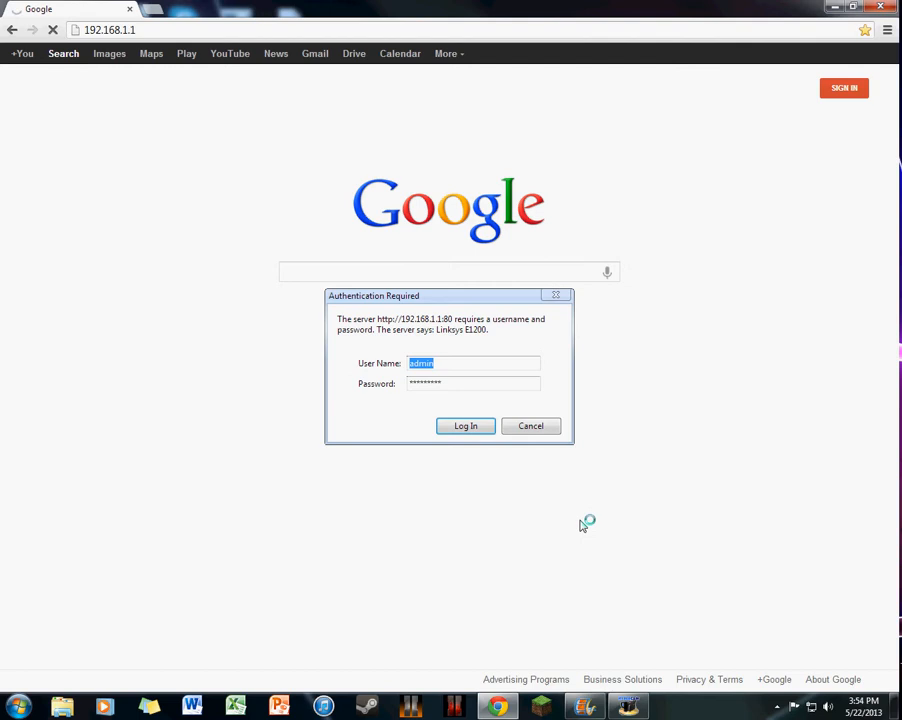
# Log in to the Linksys E1200 as admin with the password, reaching the Basic Setup page.
pyautogui.click(452, 364)
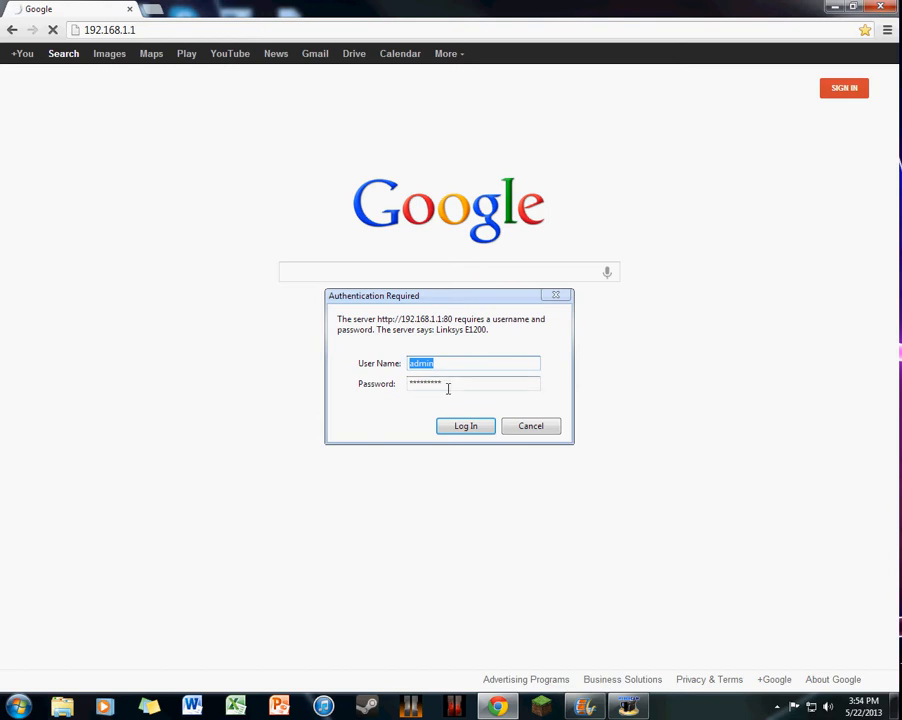
pyautogui.click(472, 384)
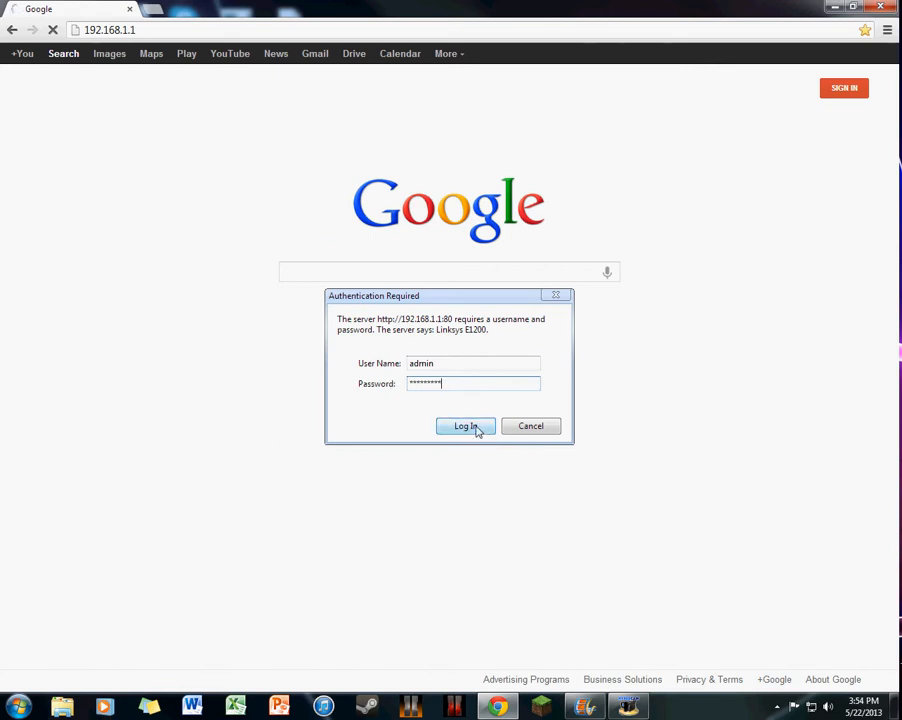
pyautogui.click(464, 426)
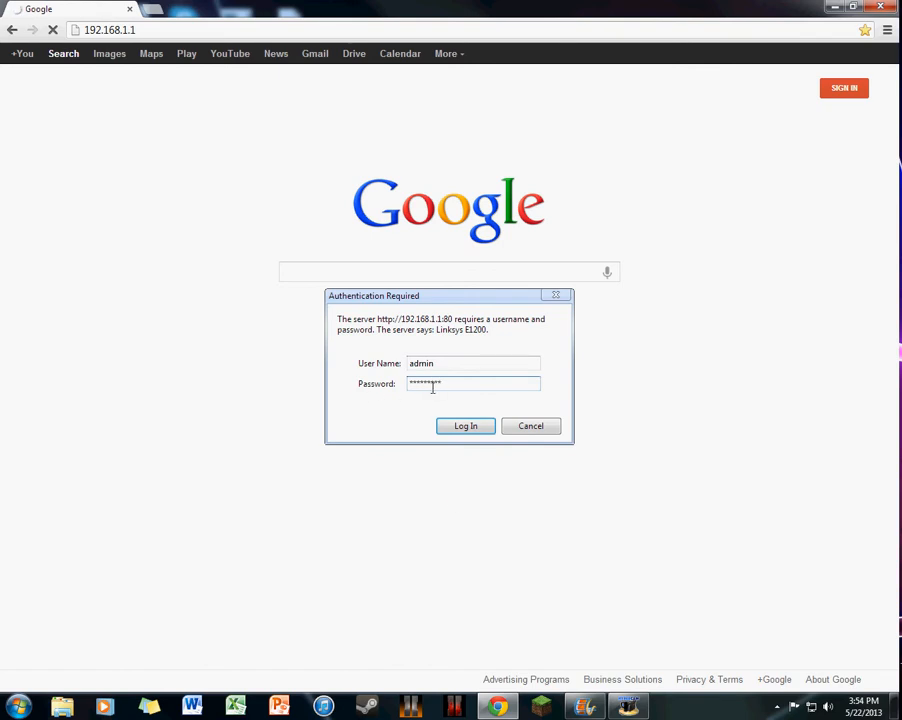
pyautogui.write('*')
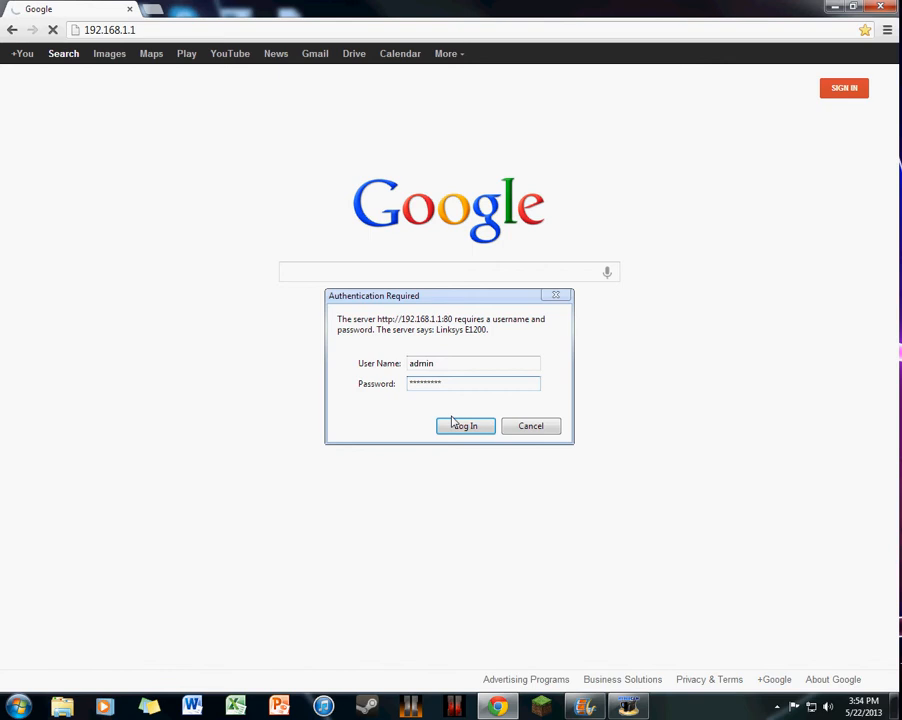
pyautogui.click(464, 426)
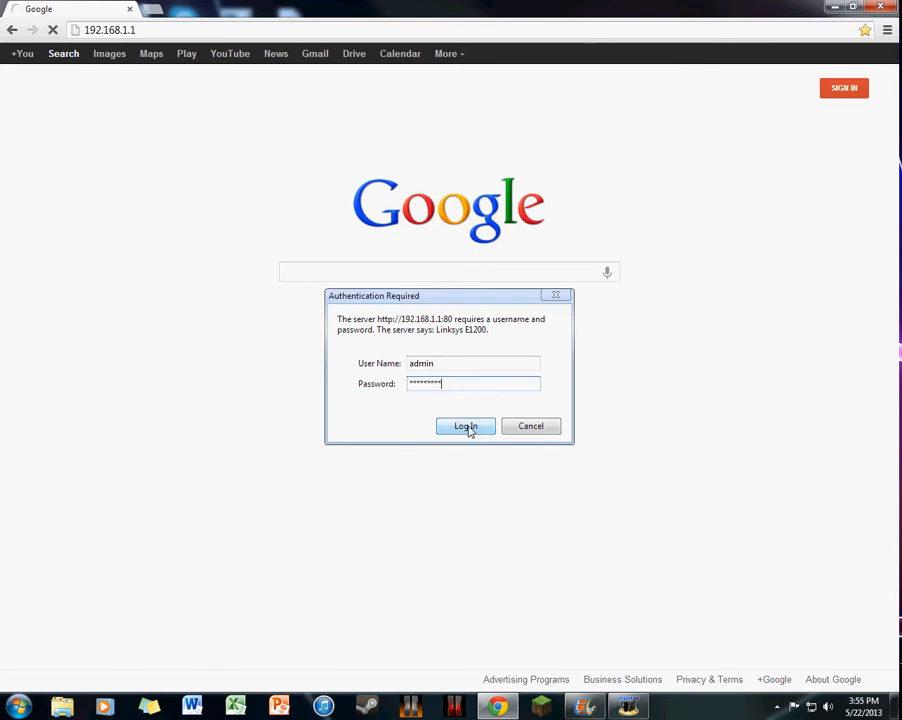
pyautogui.click(464, 426)
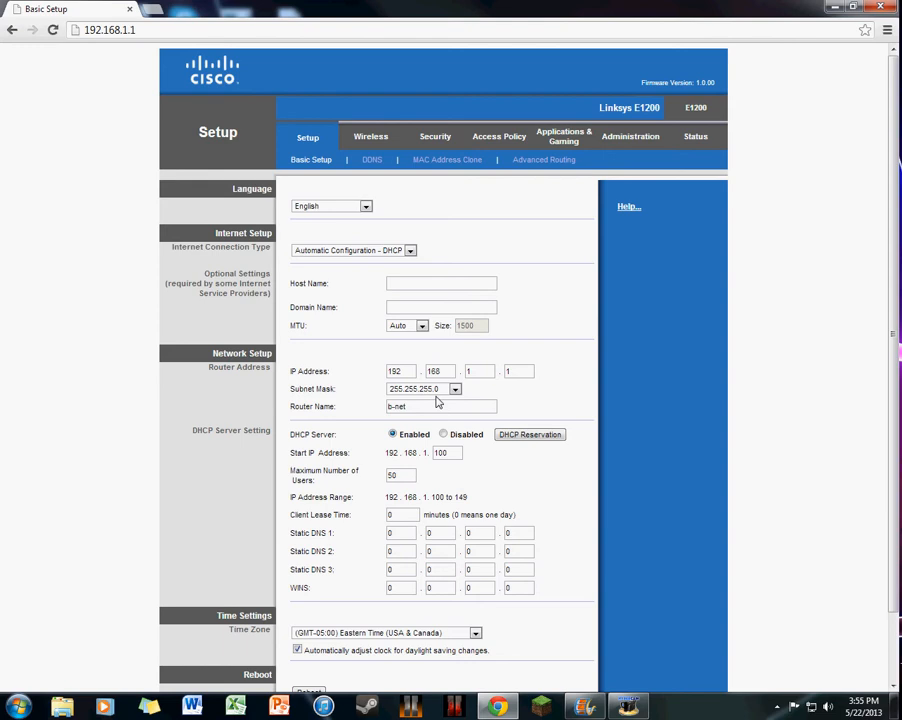
pyautogui.moveTo(444, 402)
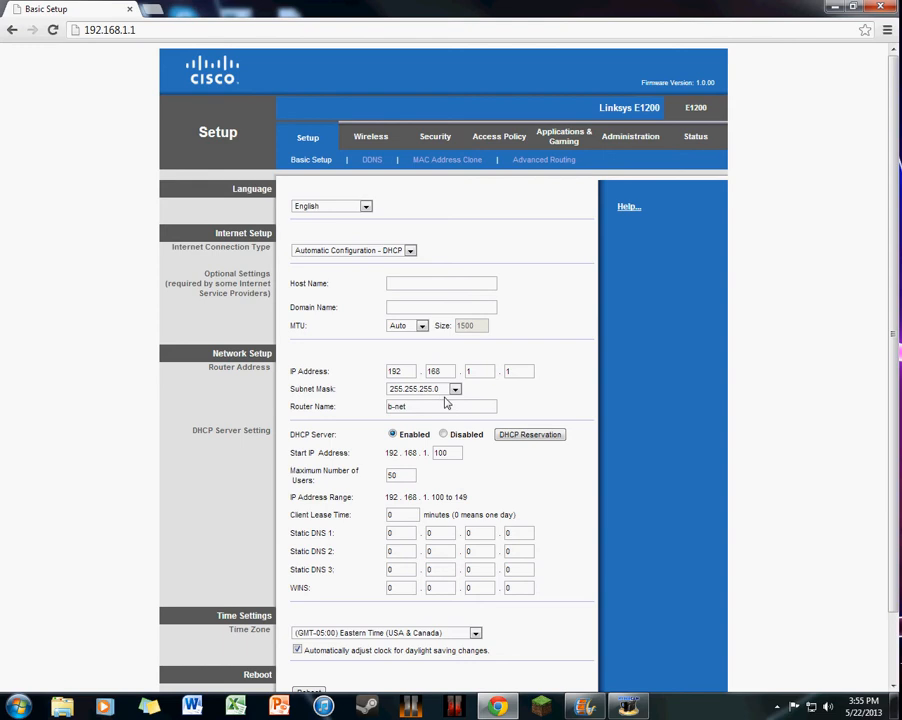
pyautogui.moveTo(376, 370)
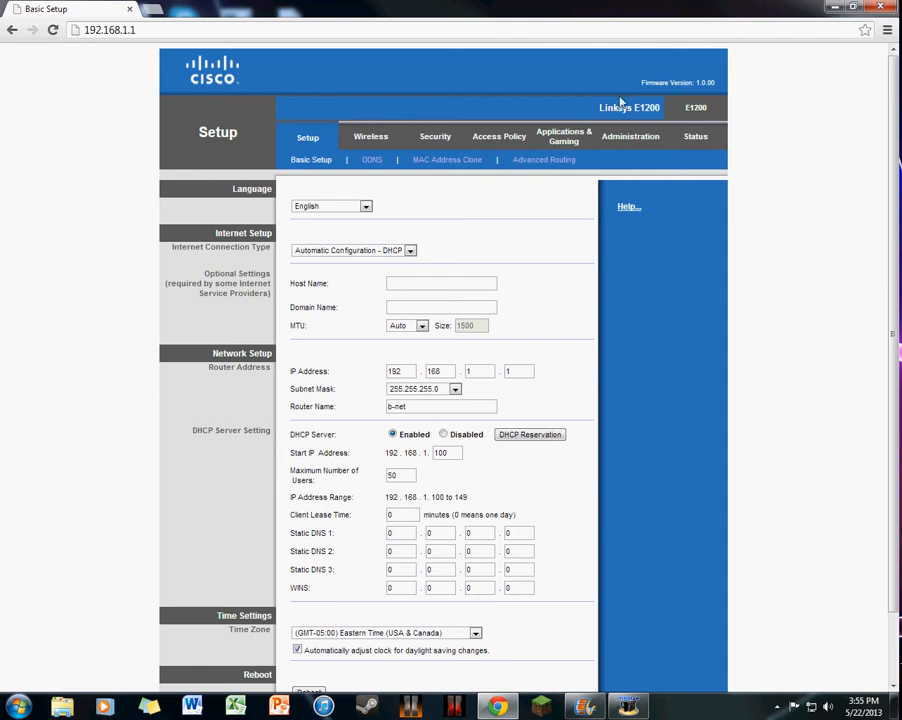
pyautogui.moveTo(830, 124)
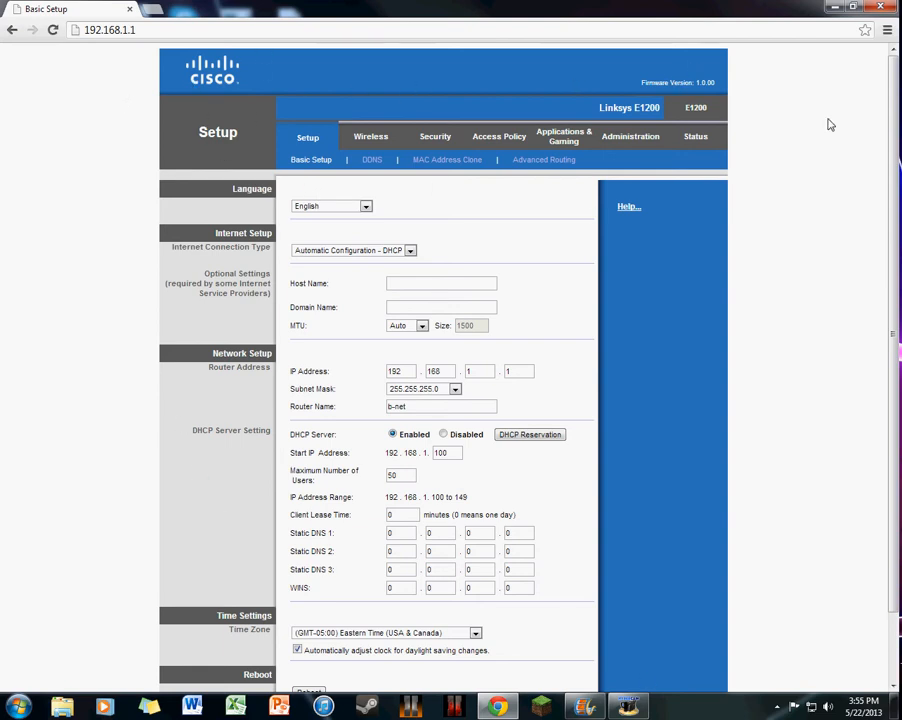
pyautogui.moveTo(524, 84)
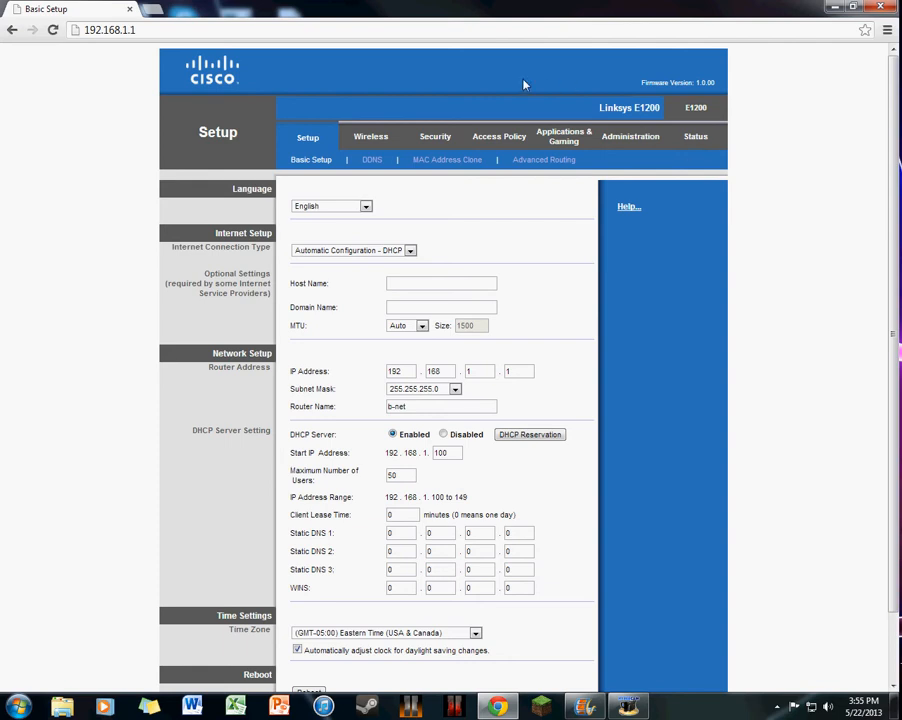
pyautogui.moveTo(630, 136)
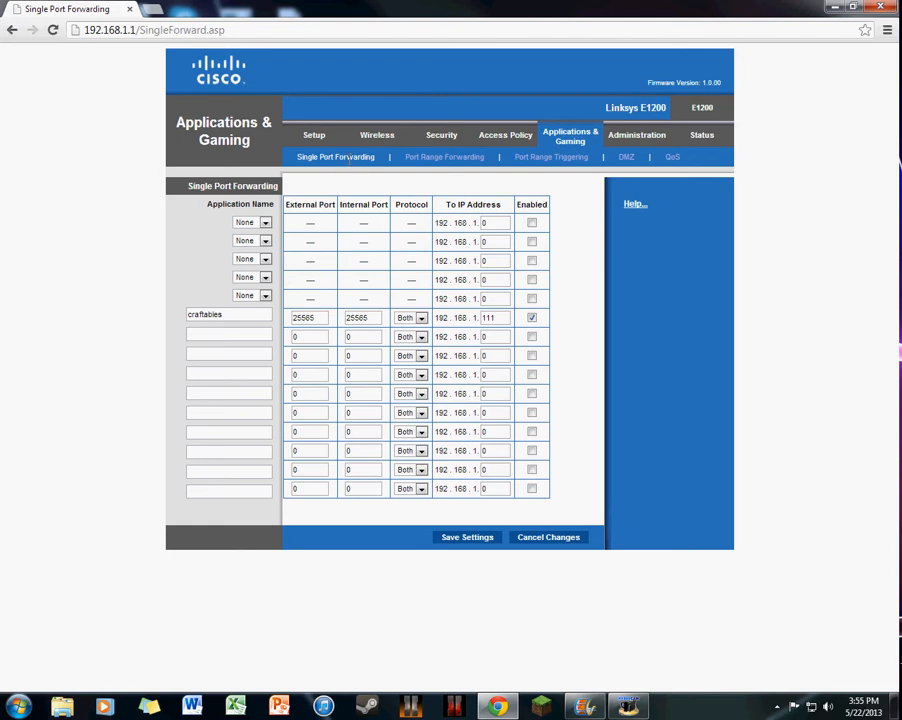
pyautogui.moveTo(460, 200)
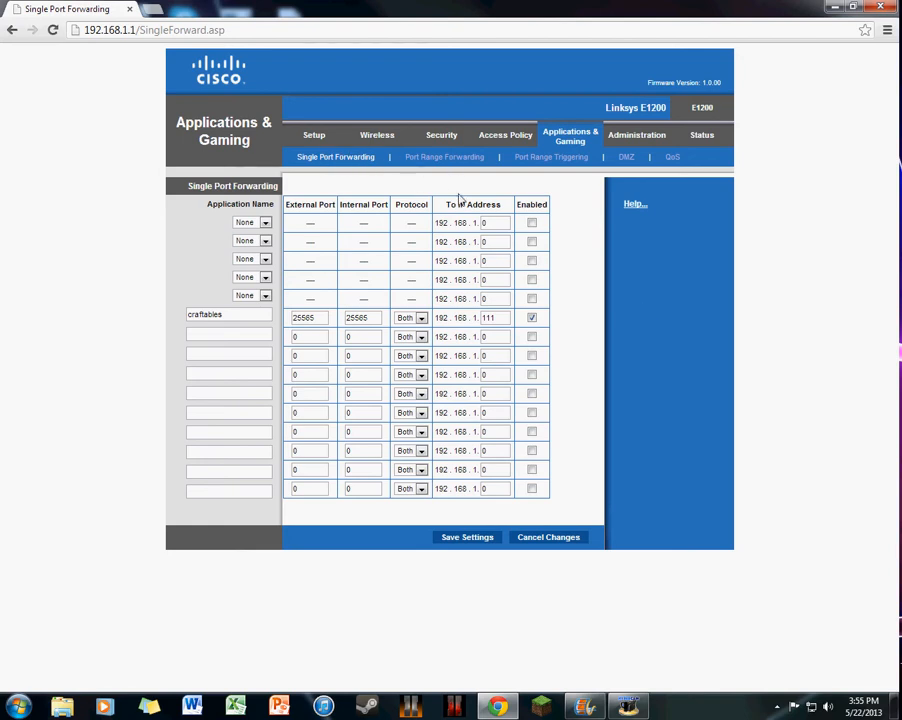
# Browse Port Range Triggering and Port Range Forwarding, then return to the Single Port Forwarding table.
pyautogui.click(552, 156)
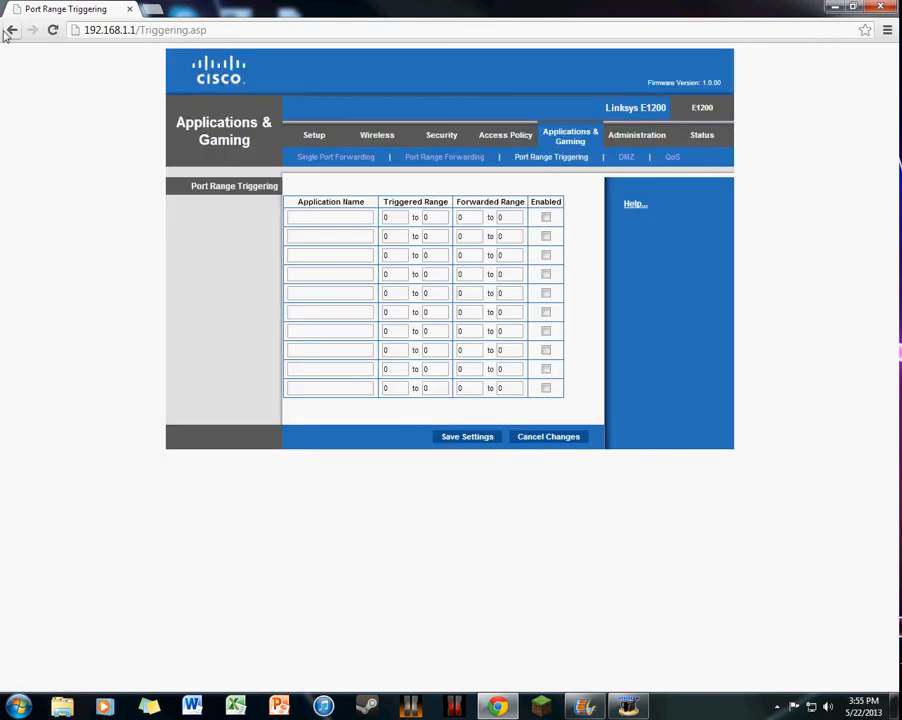
pyautogui.click(444, 156)
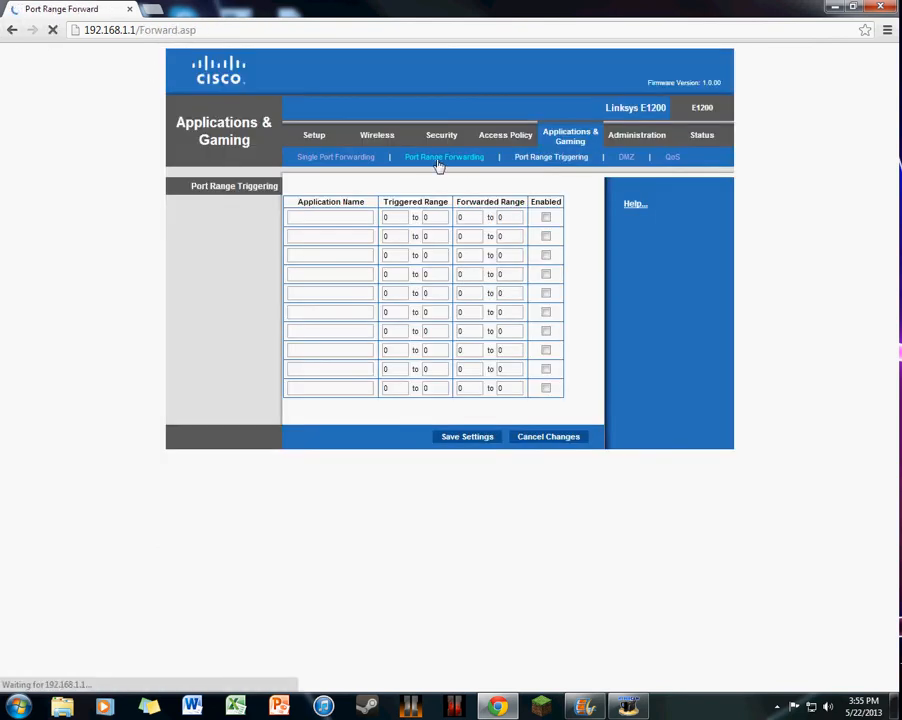
pyautogui.click(444, 156)
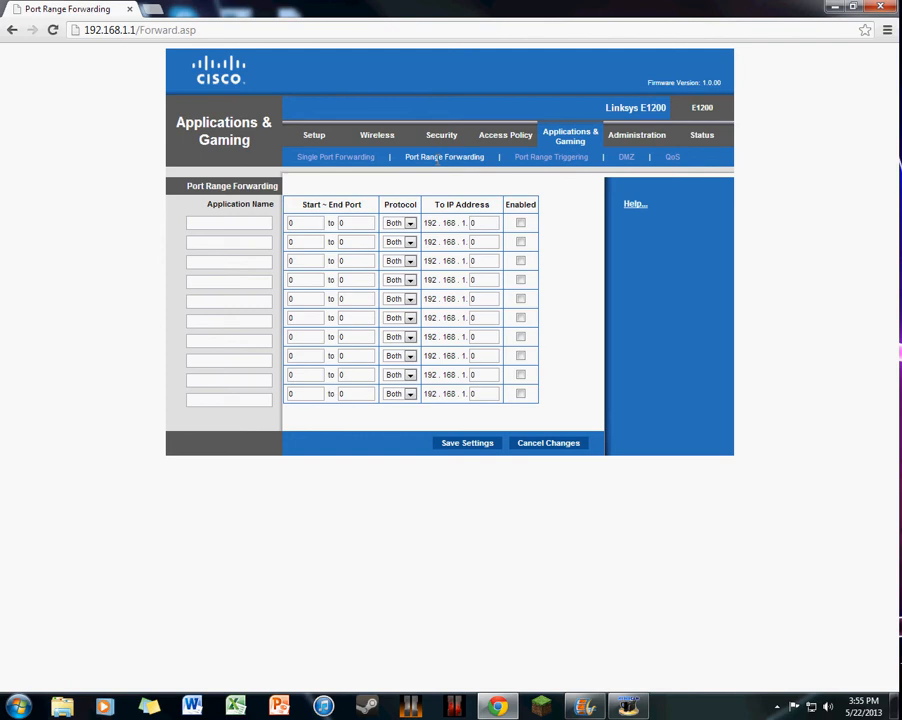
pyautogui.moveTo(336, 156)
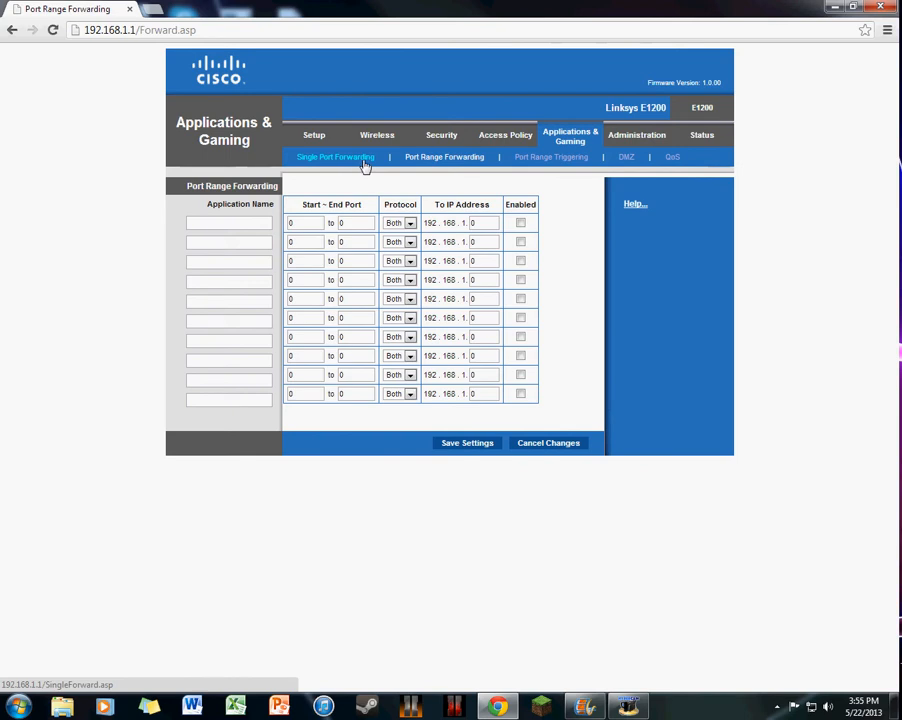
pyautogui.click(336, 156)
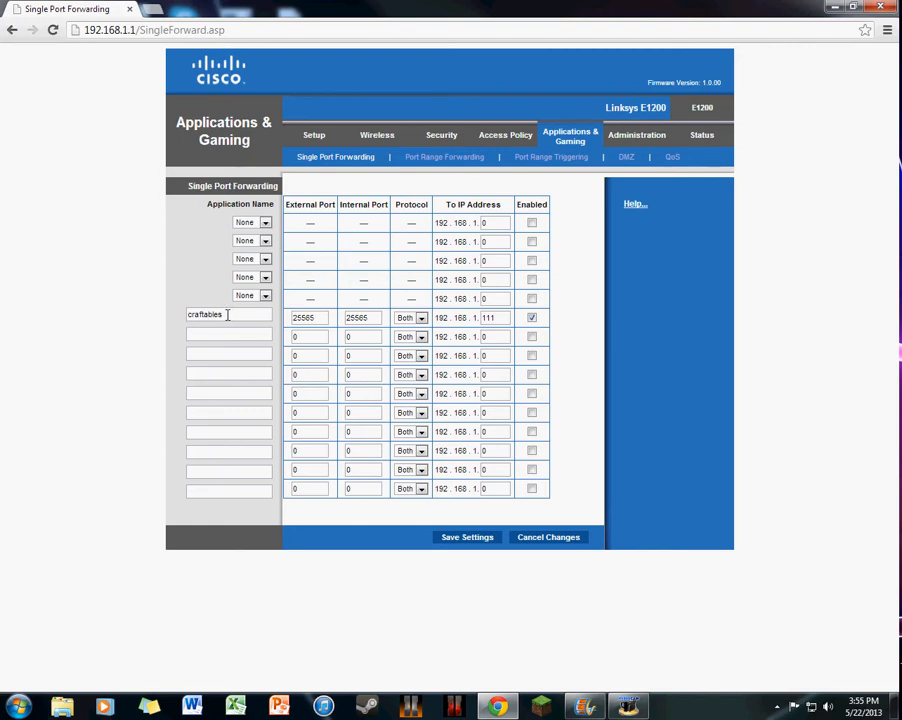
# Rename the craftables forwarding entry for 25565 to Minecraft.
pyautogui.doubleClick(204, 314)
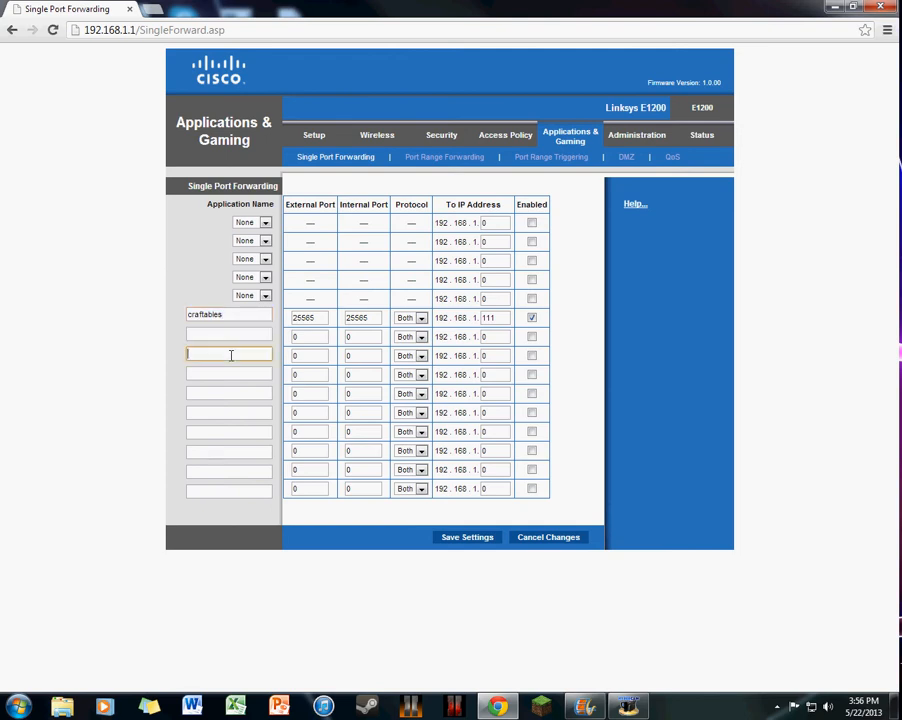
pyautogui.click(228, 314)
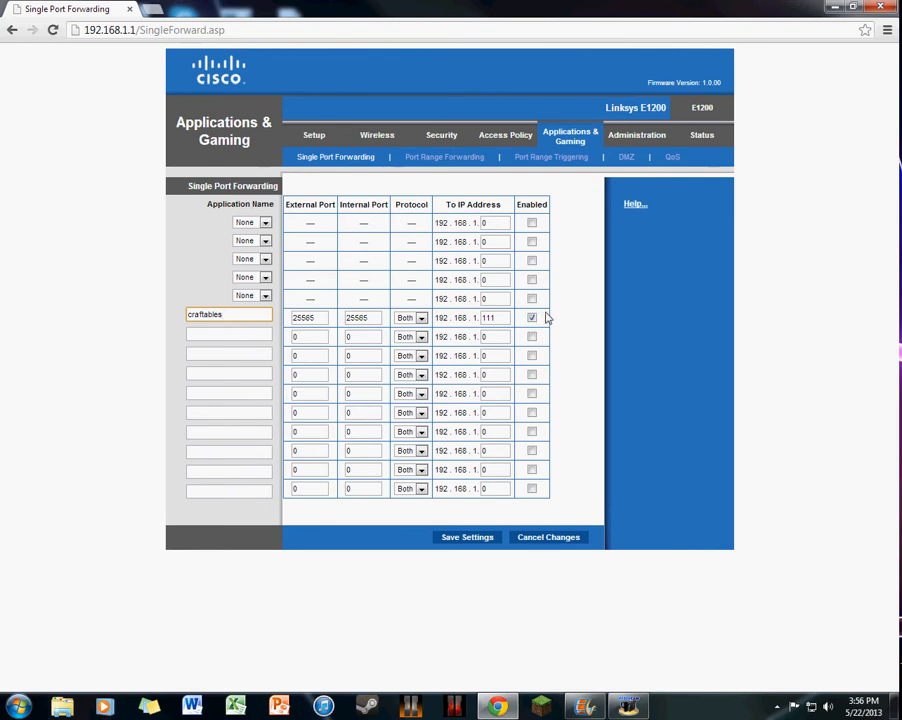
pyautogui.click(16, 708)
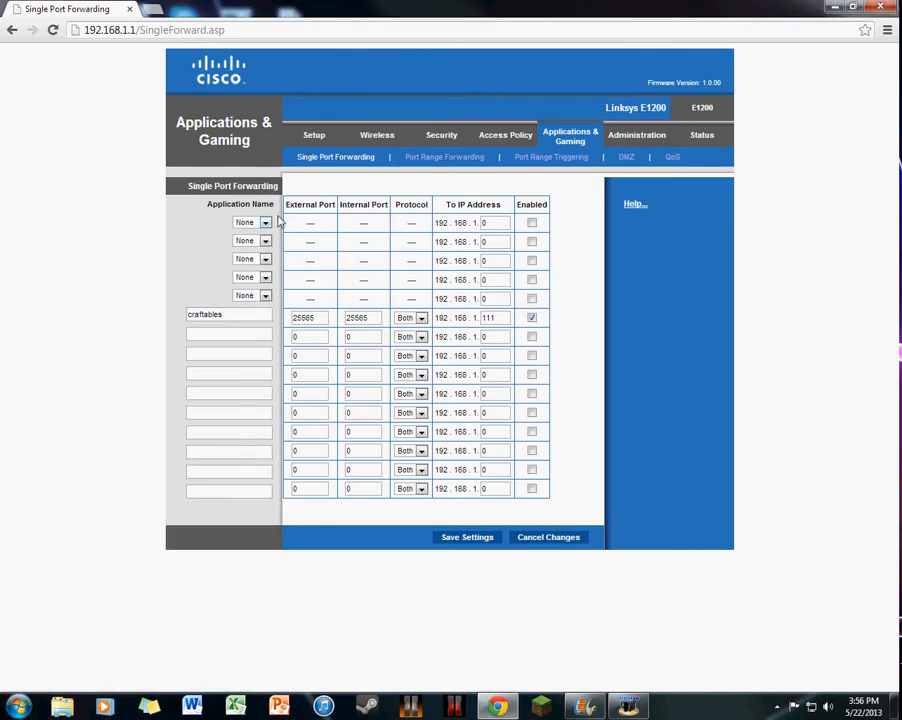
pyautogui.moveTo(322, 276)
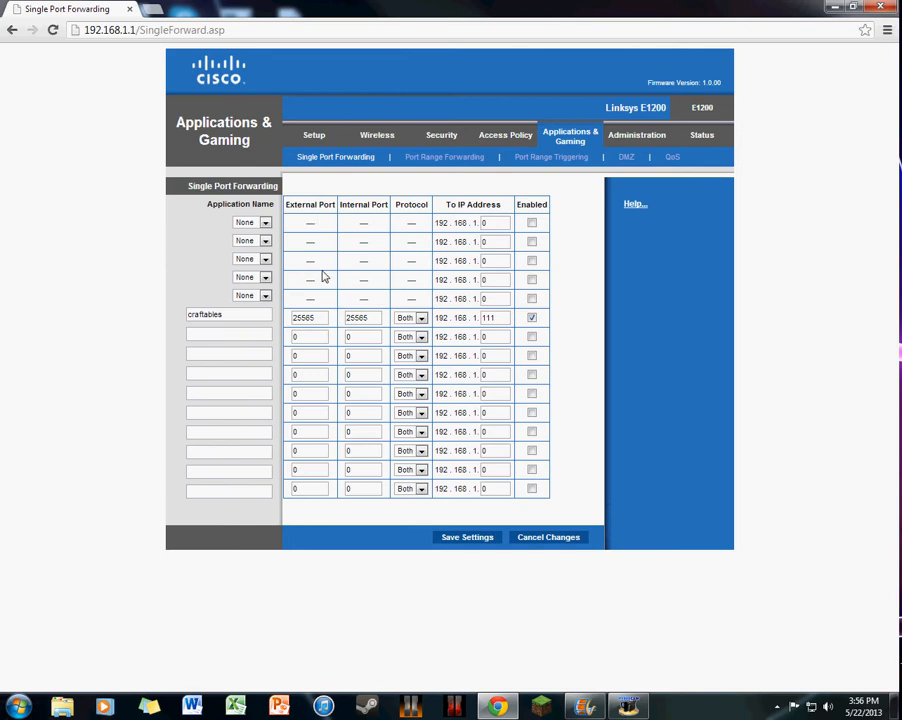
pyautogui.moveTo(318, 308)
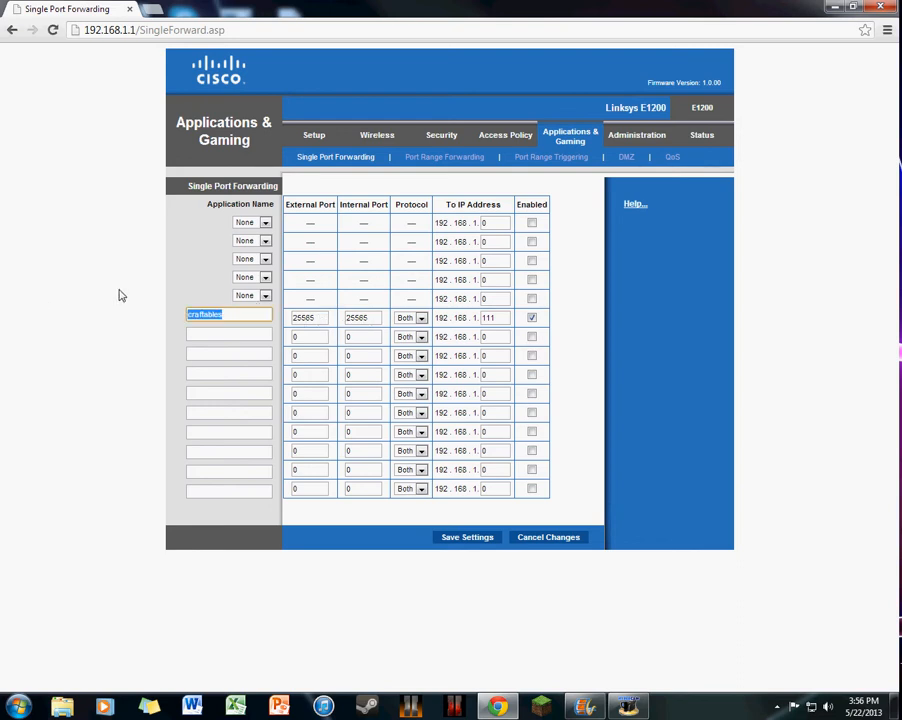
pyautogui.write('Minecr')
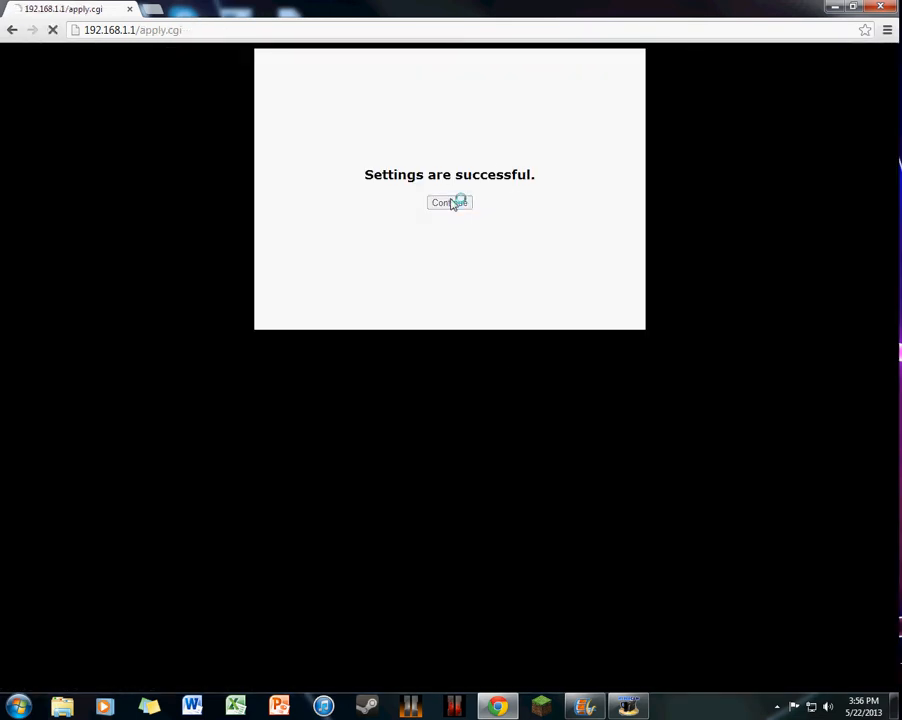
# Continue past the save confirmation and confirm the Minecraft entry's protocol is Both.
pyautogui.click(448, 202)
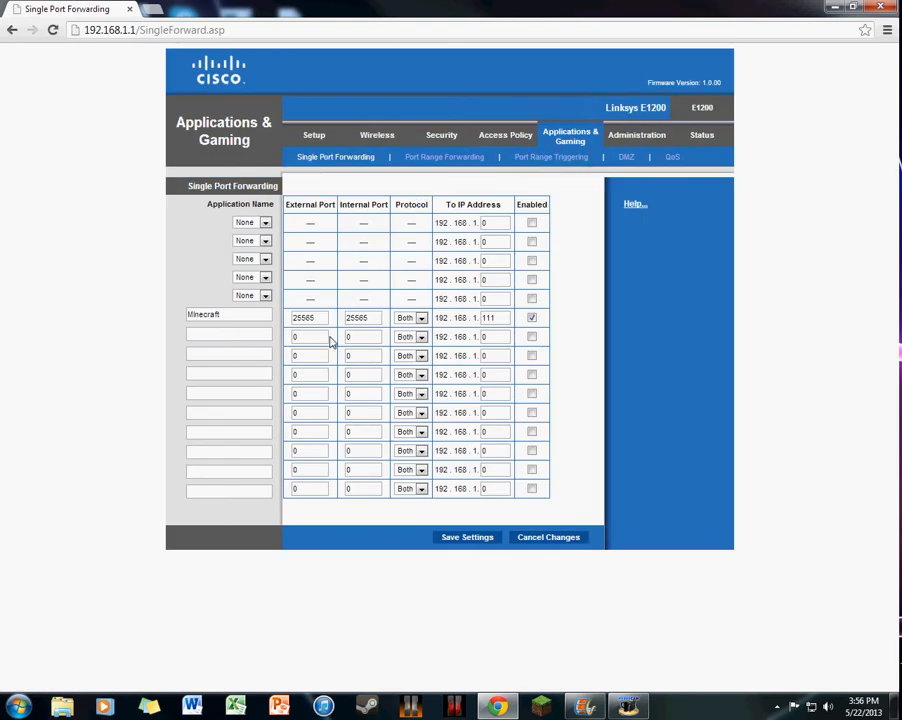
pyautogui.moveTo(96, 272)
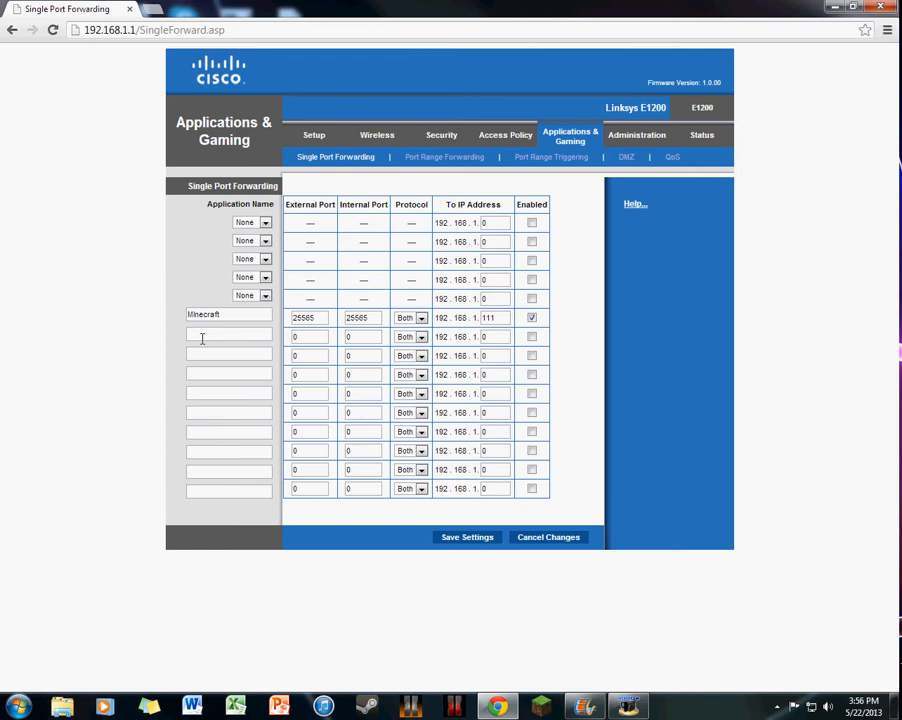
pyautogui.moveTo(440, 356)
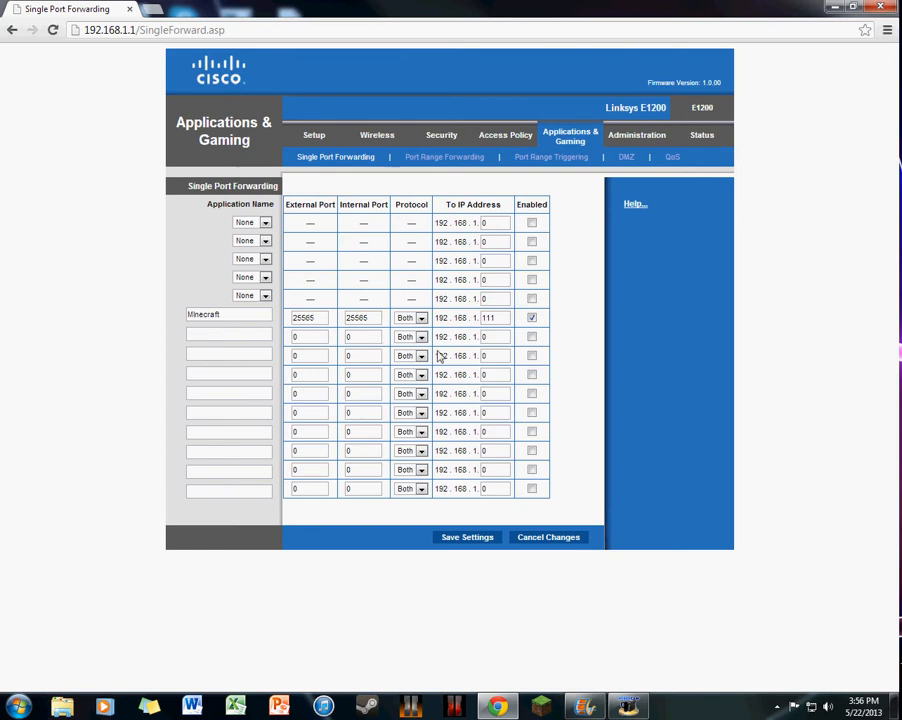
pyautogui.click(420, 336)
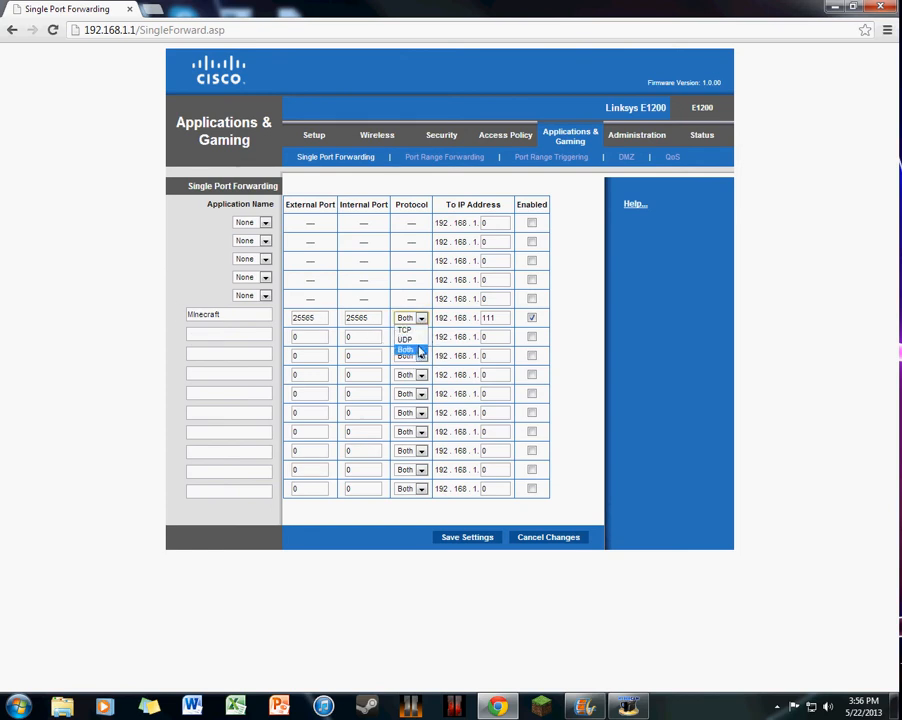
pyautogui.moveTo(404, 340)
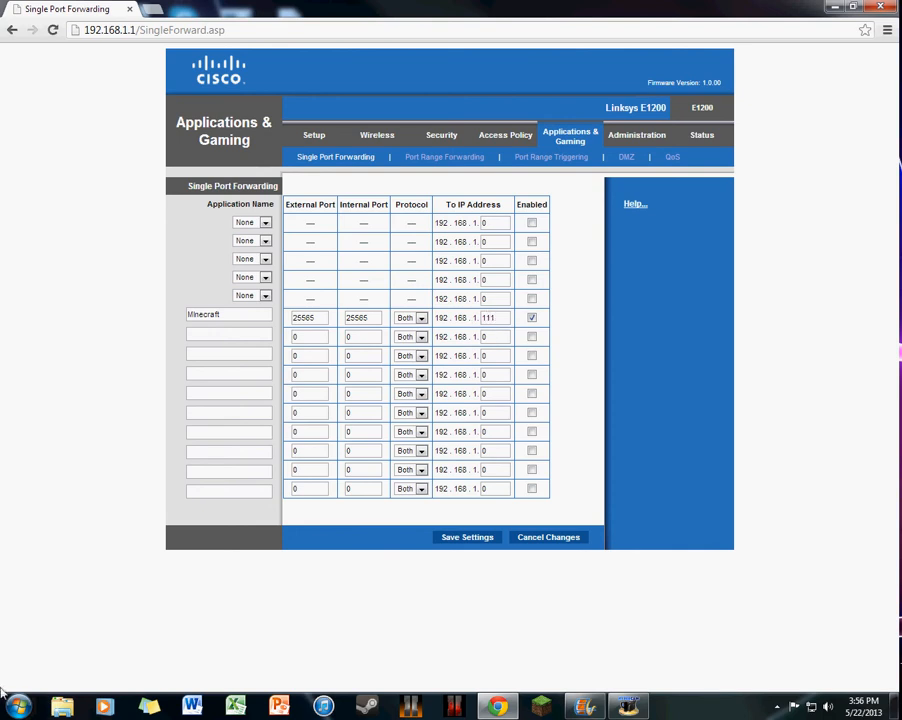
pyautogui.click(12, 708)
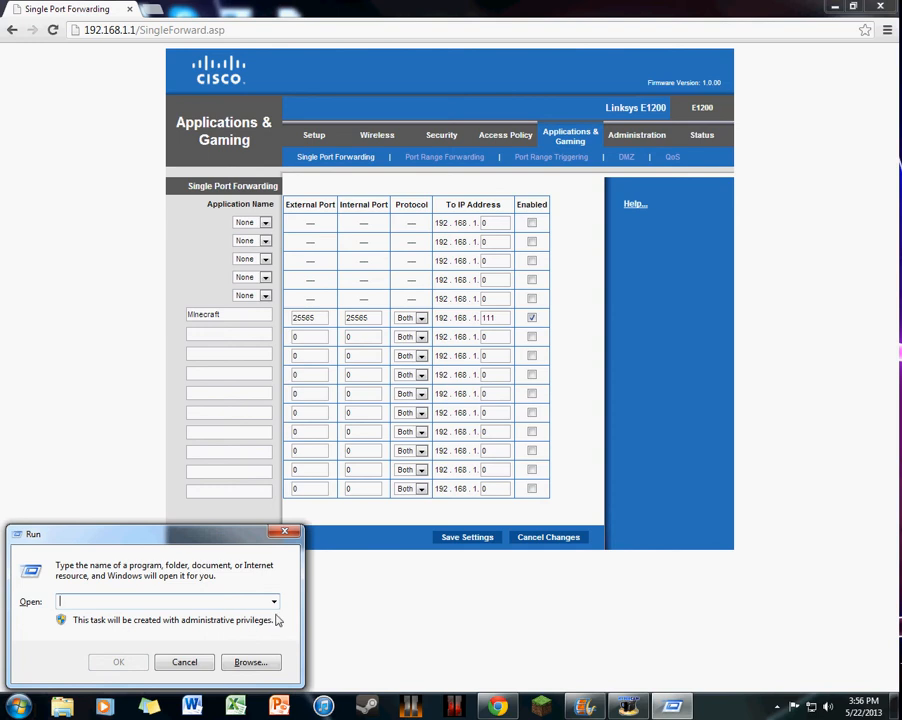
# Launch an administrator Command Prompt from the Run box with cmd.
pyautogui.click(272, 600)
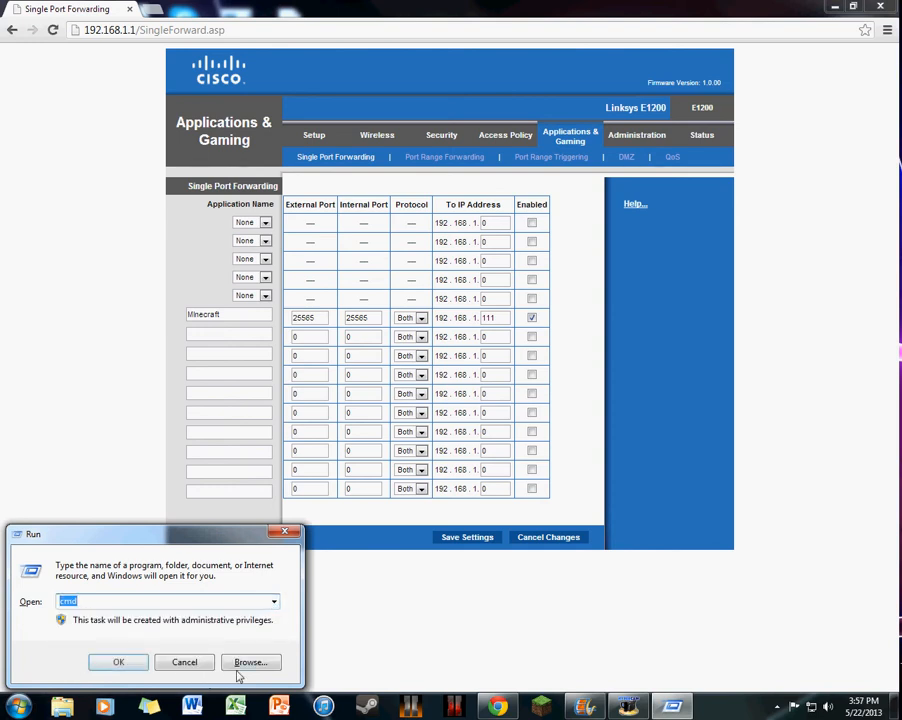
pyautogui.click(118, 662)
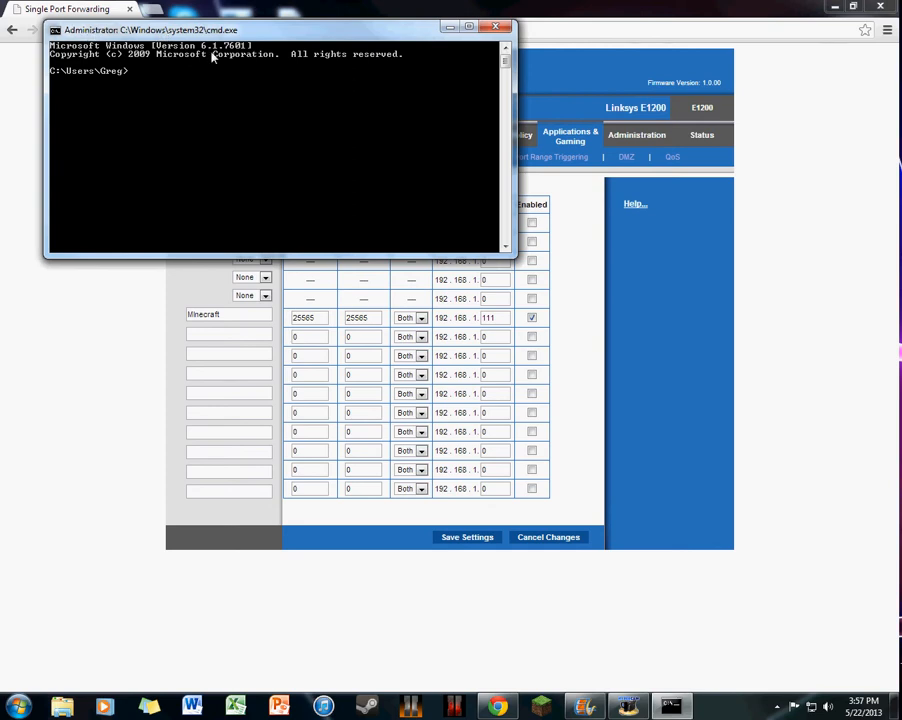
pyautogui.moveTo(268, 120)
pyautogui.write('i')
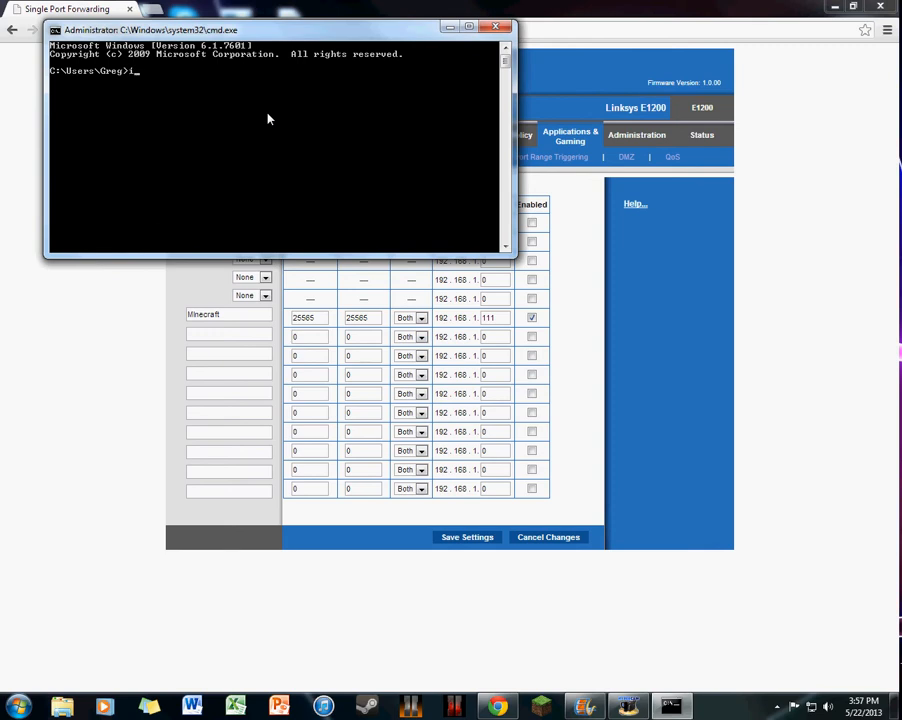
# Run ipconfig to read the local IPv4 address 192.168.1.111 and gateway 192.168.1.1.
pyautogui.write('p')
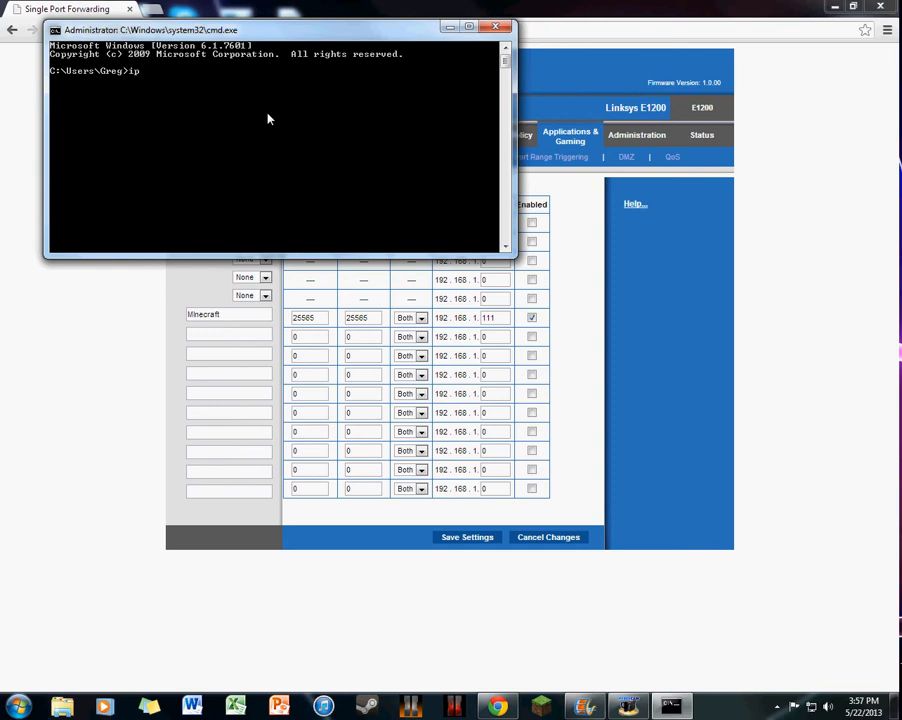
pyautogui.write('config')
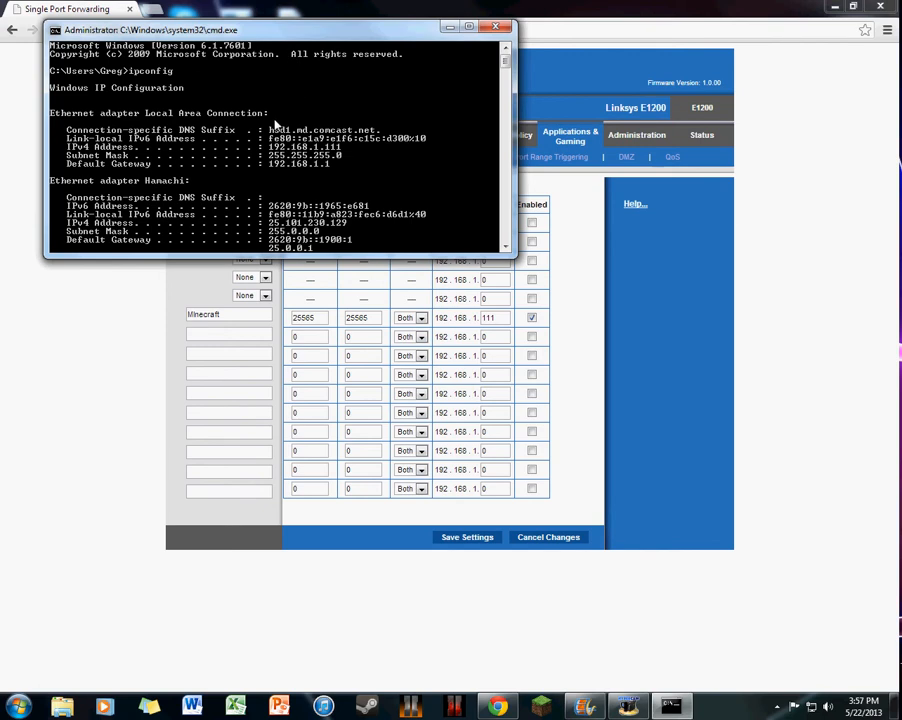
pyautogui.moveTo(128, 148)
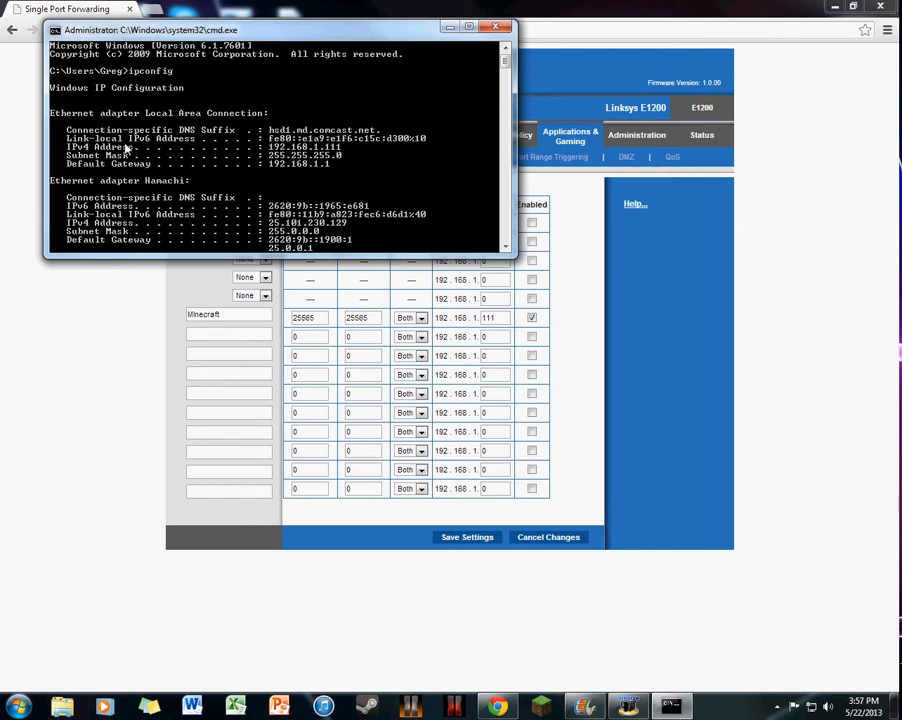
pyautogui.moveTo(104, 124)
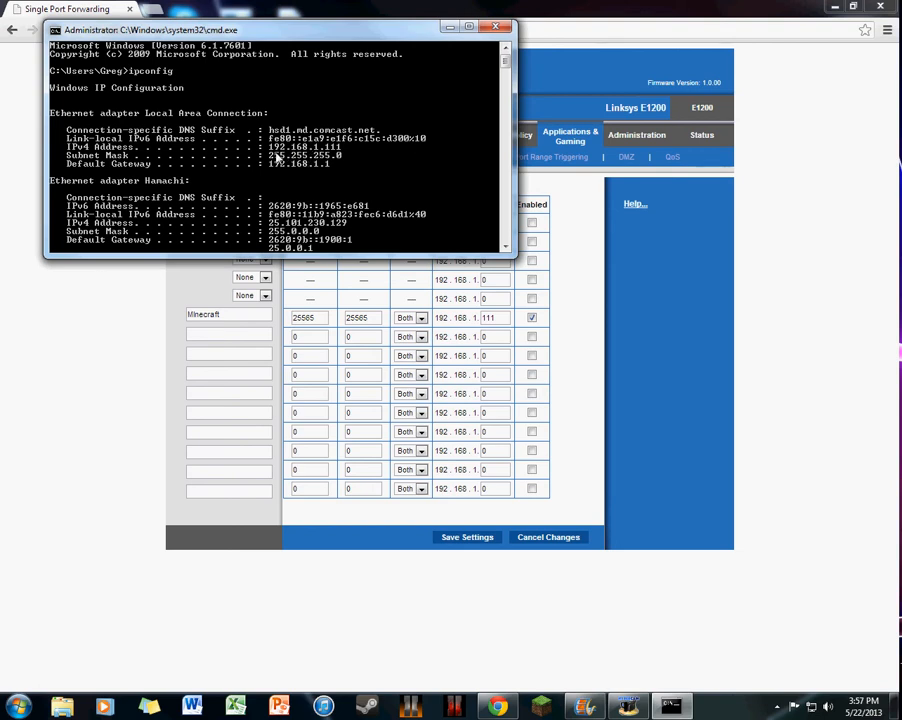
pyautogui.moveTo(476, 452)
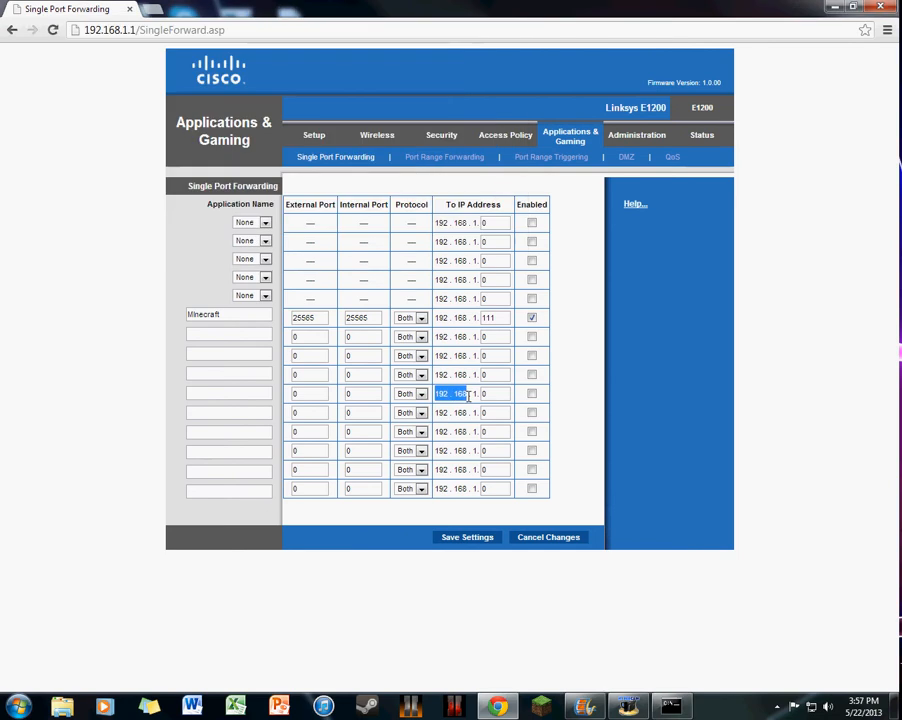
# Bring the Command Prompt's ipconfig output back into view over the router page.
pyautogui.click(628, 708)
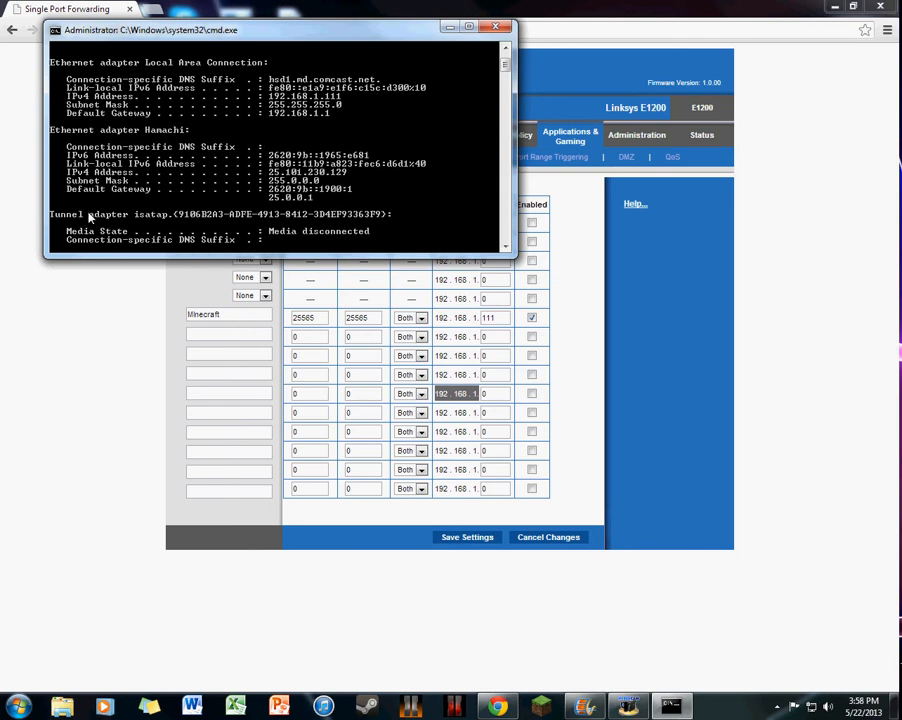
pyautogui.moveTo(170, 138)
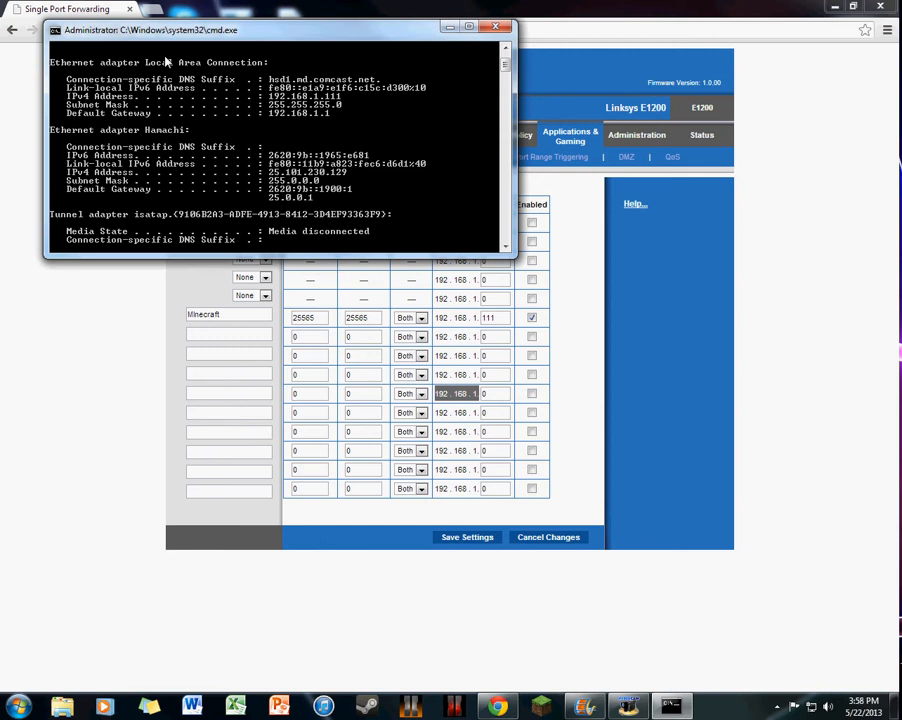
pyautogui.moveTo(310, 40)
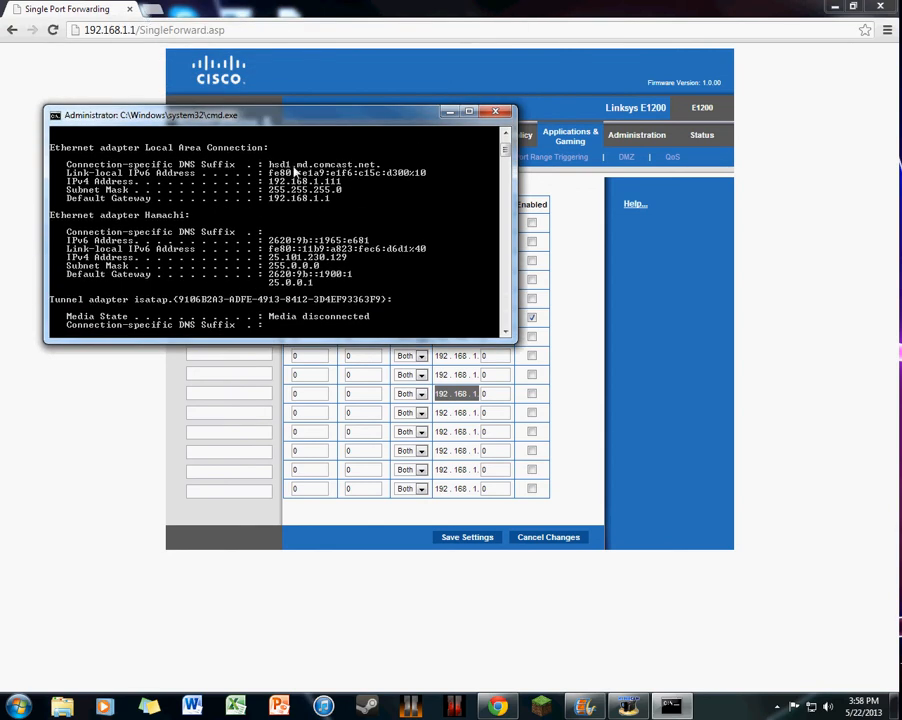
pyautogui.moveTo(340, 294)
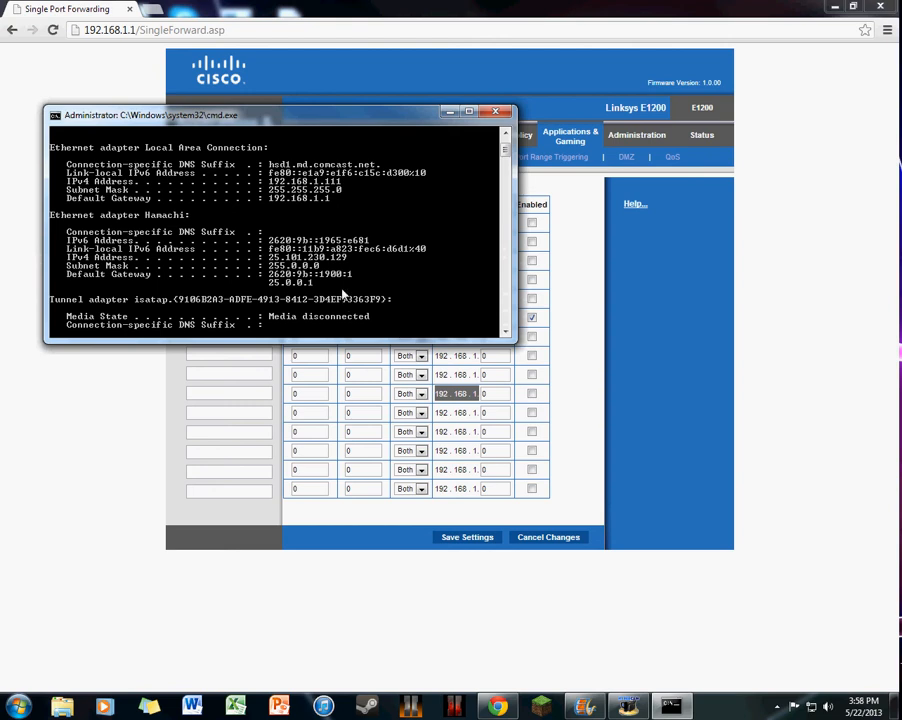
pyautogui.moveTo(282, 212)
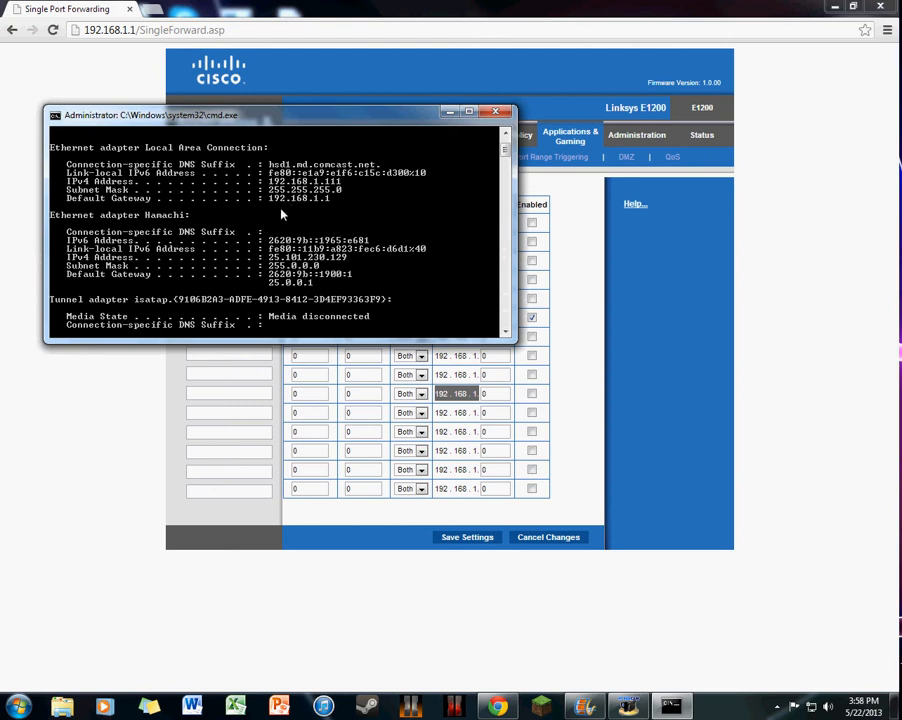
pyautogui.moveTo(336, 212)
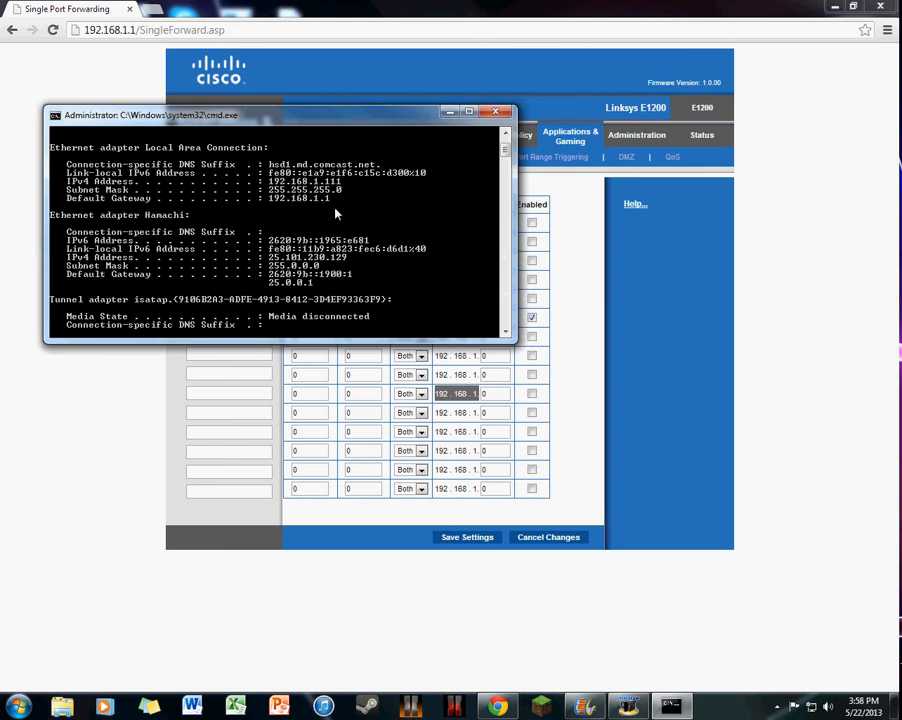
pyautogui.moveTo(144, 72)
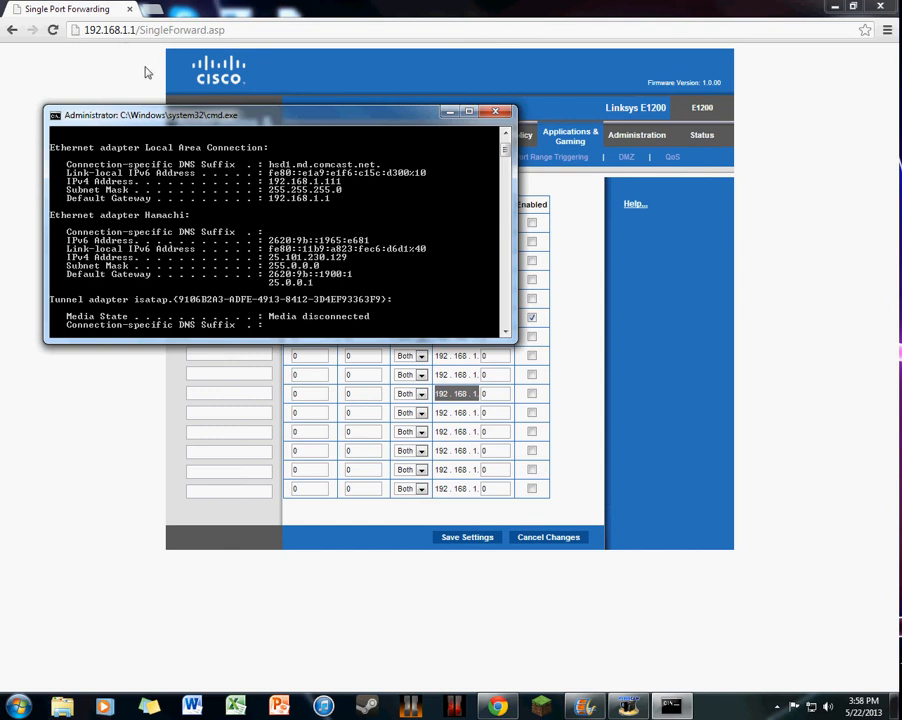
pyautogui.moveTo(332, 204)
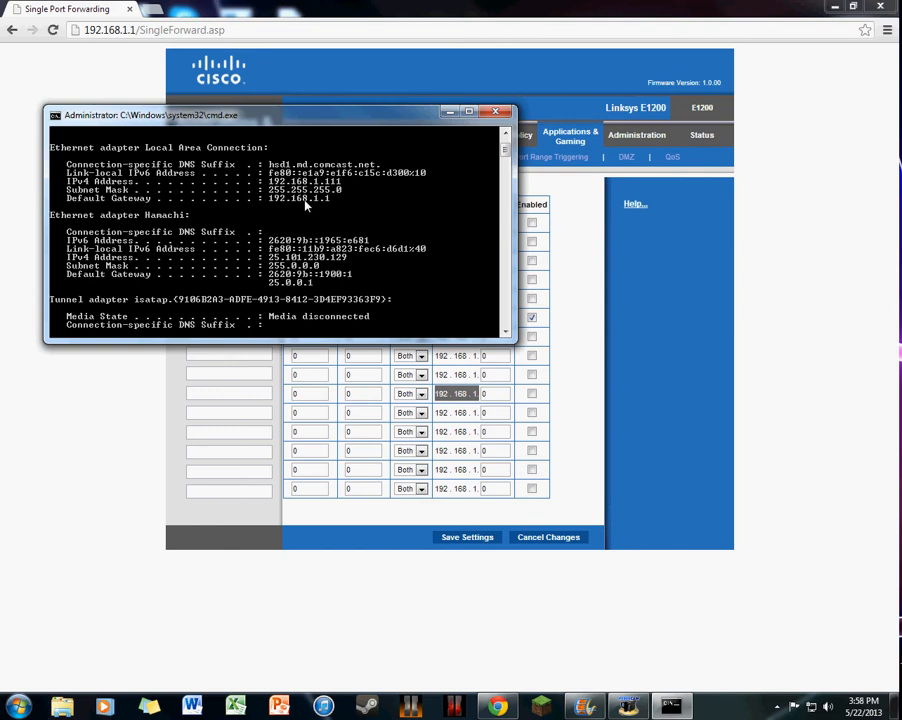
pyautogui.moveTo(348, 176)
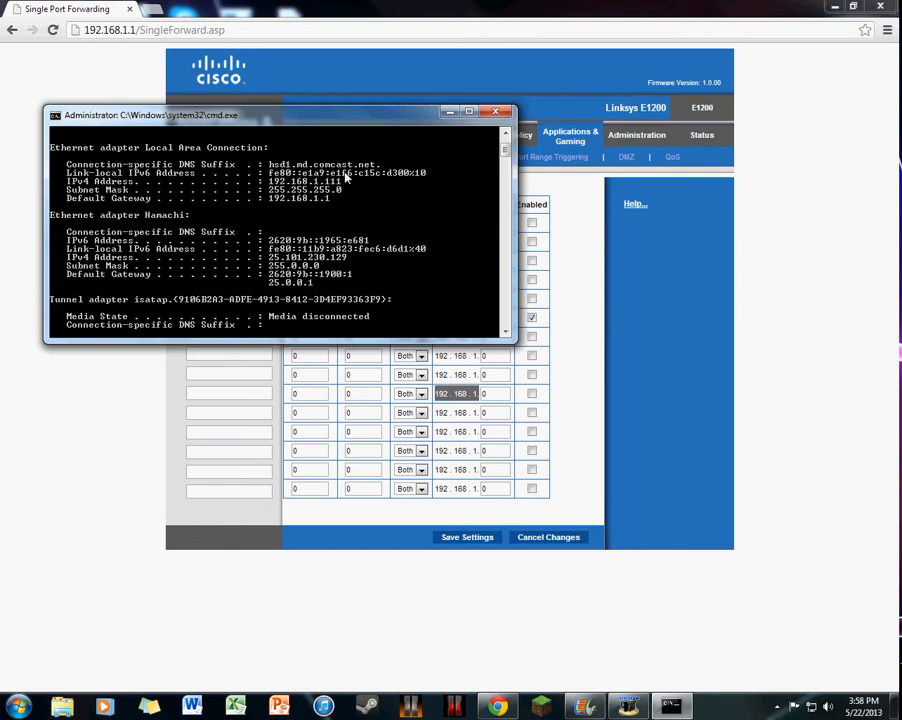
pyautogui.moveTo(344, 176)
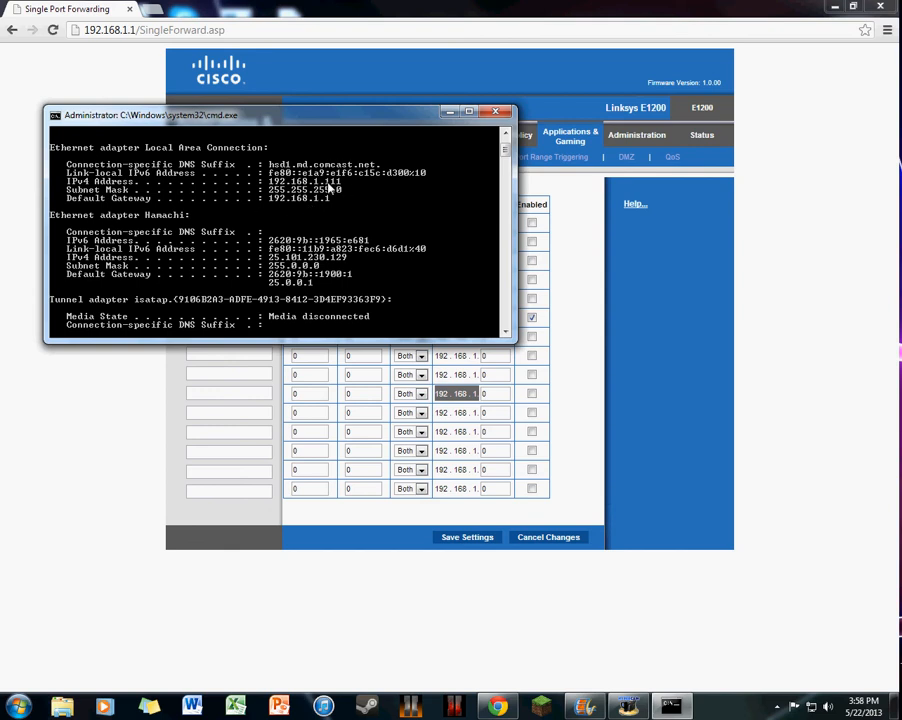
pyautogui.moveTo(356, 180)
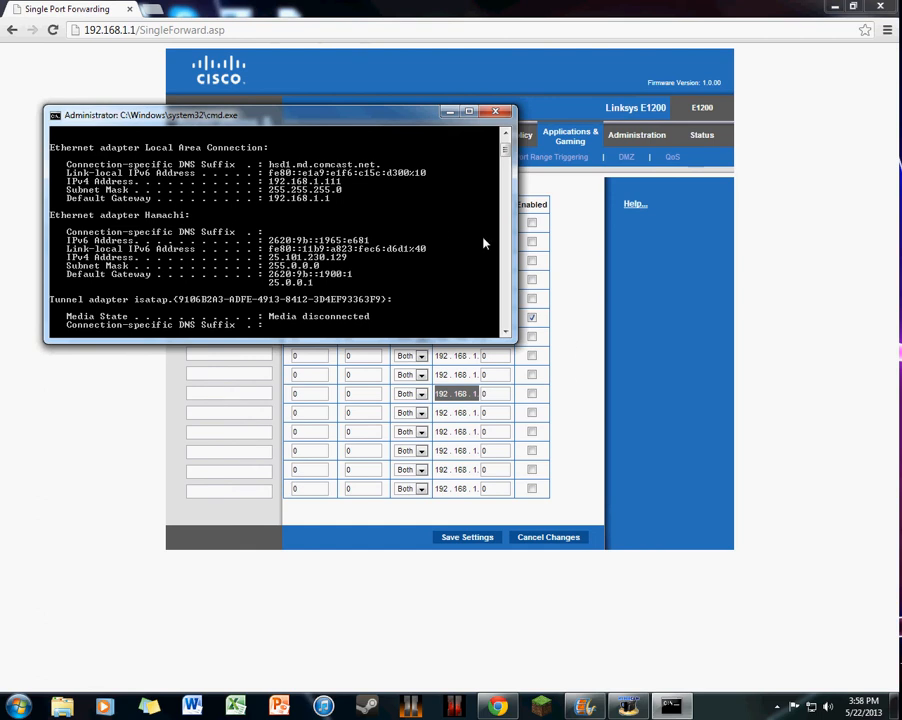
pyautogui.moveTo(376, 140)
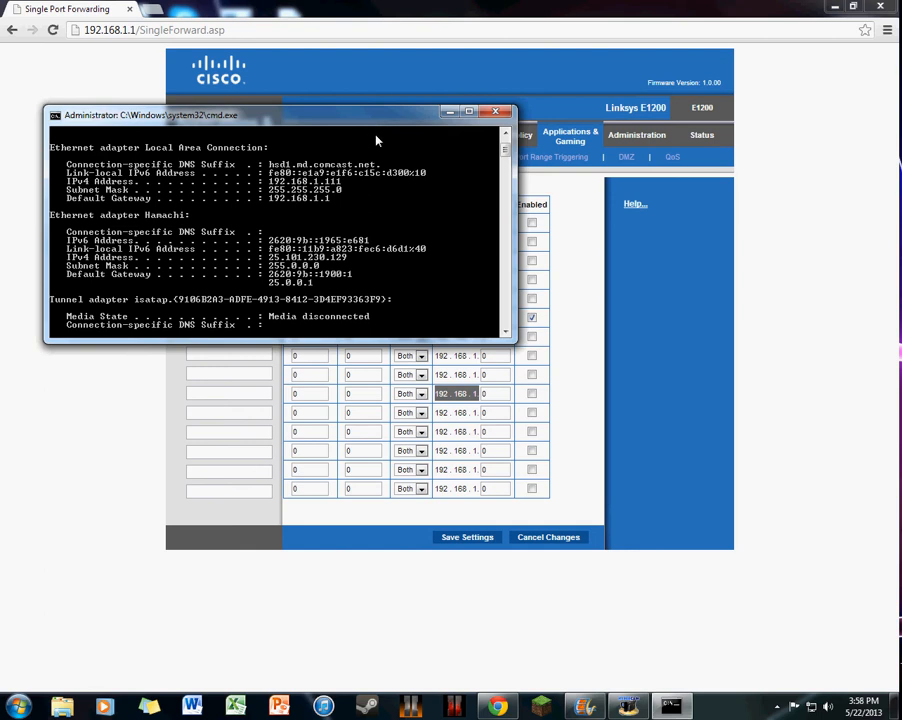
pyautogui.moveTo(406, 122)
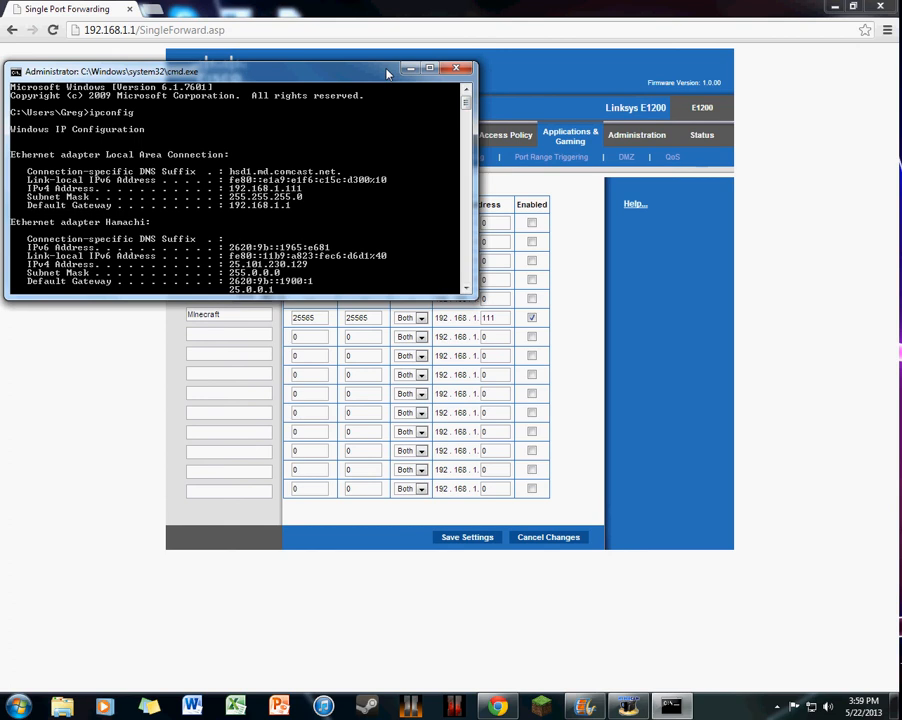
pyautogui.click(460, 68)
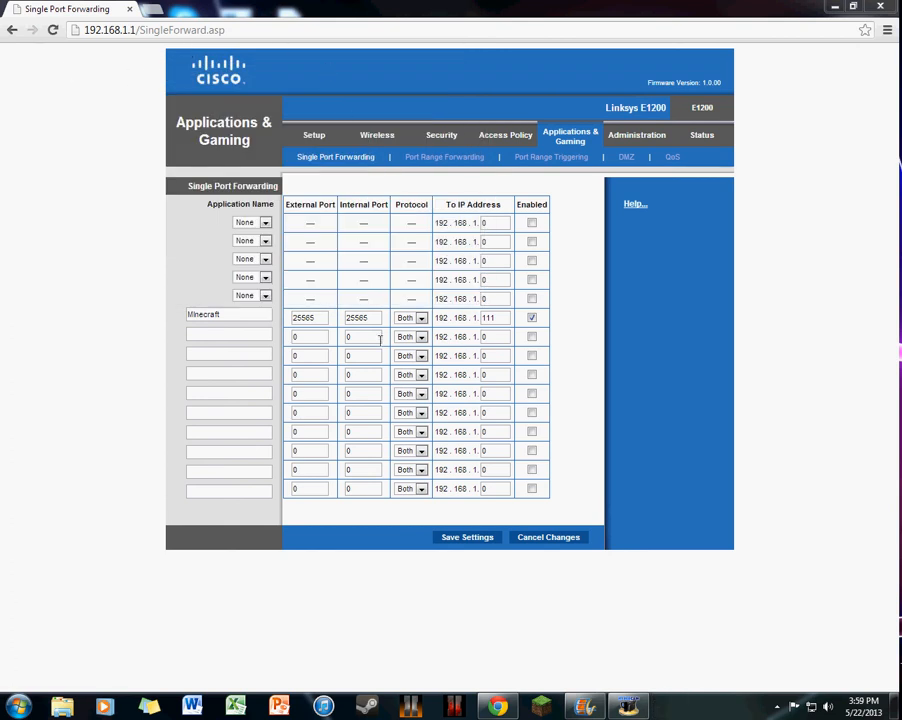
pyautogui.moveTo(428, 368)
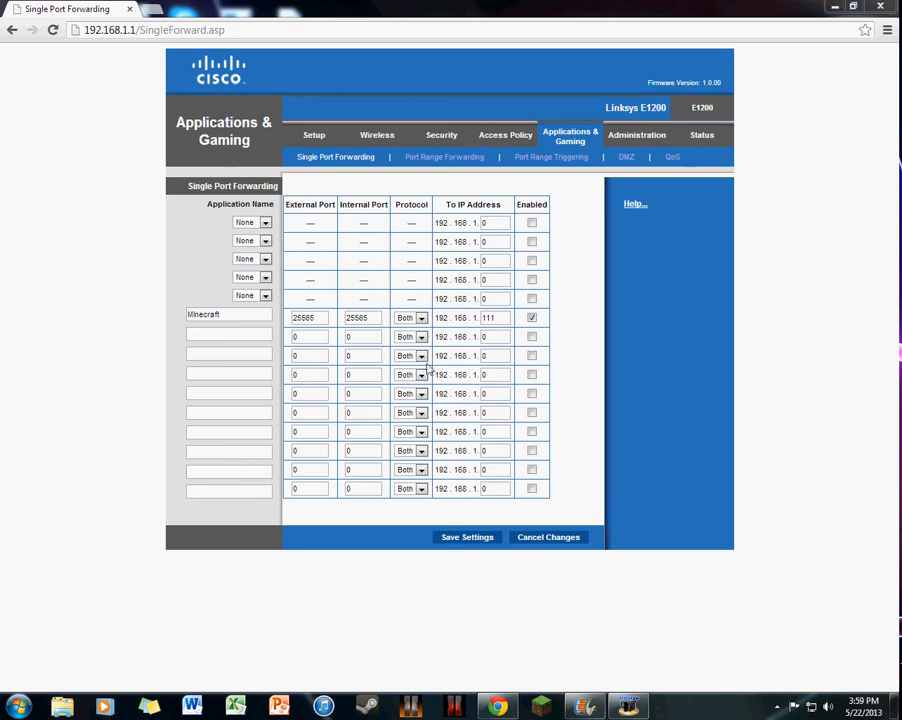
pyautogui.moveTo(640, 328)
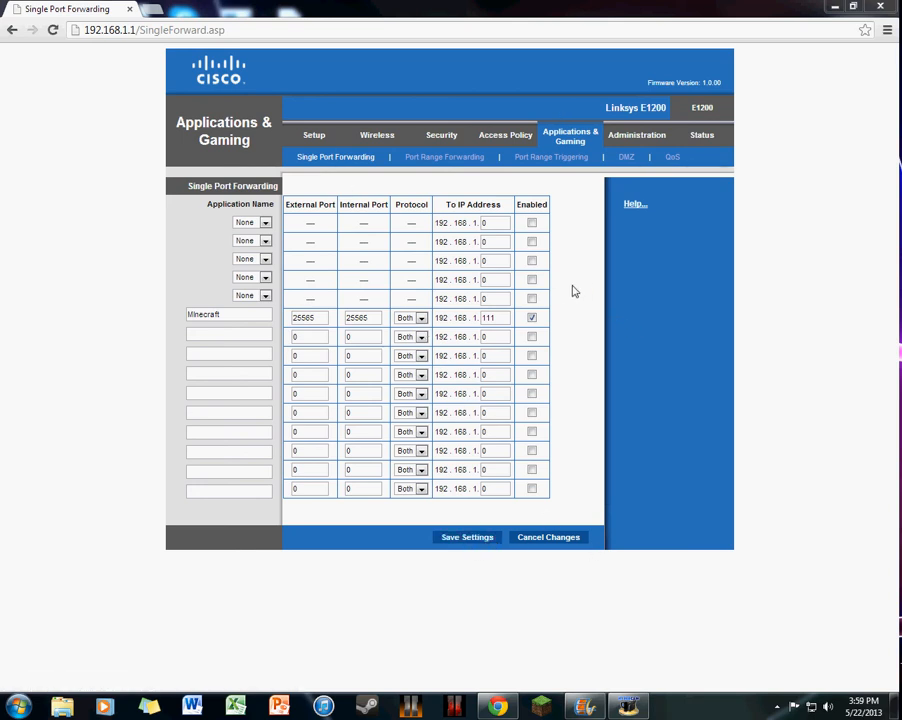
pyautogui.moveTo(814, 270)
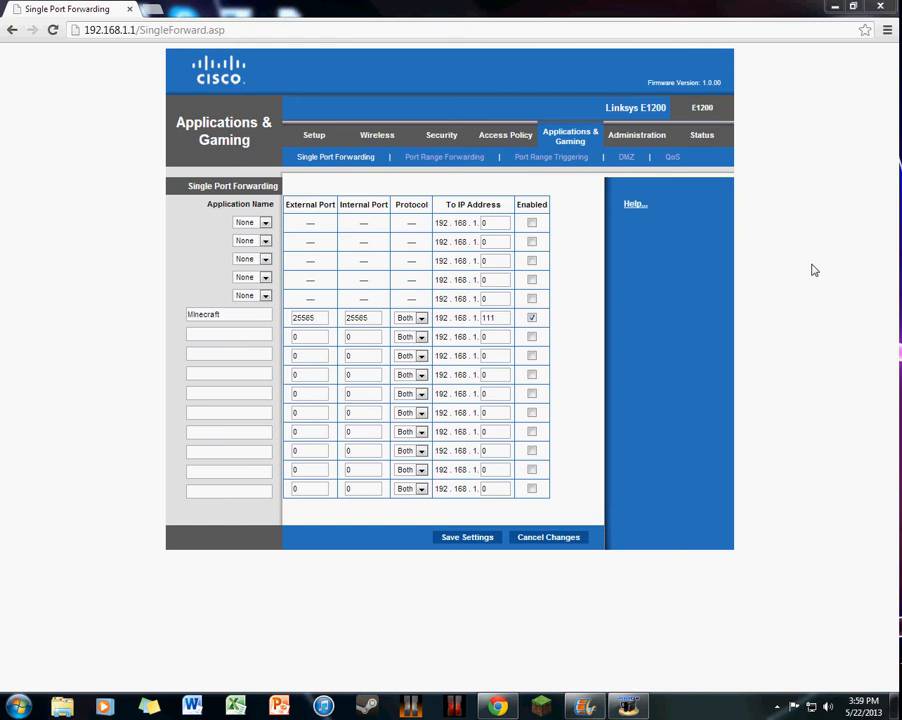
pyautogui.moveTo(390, 176)
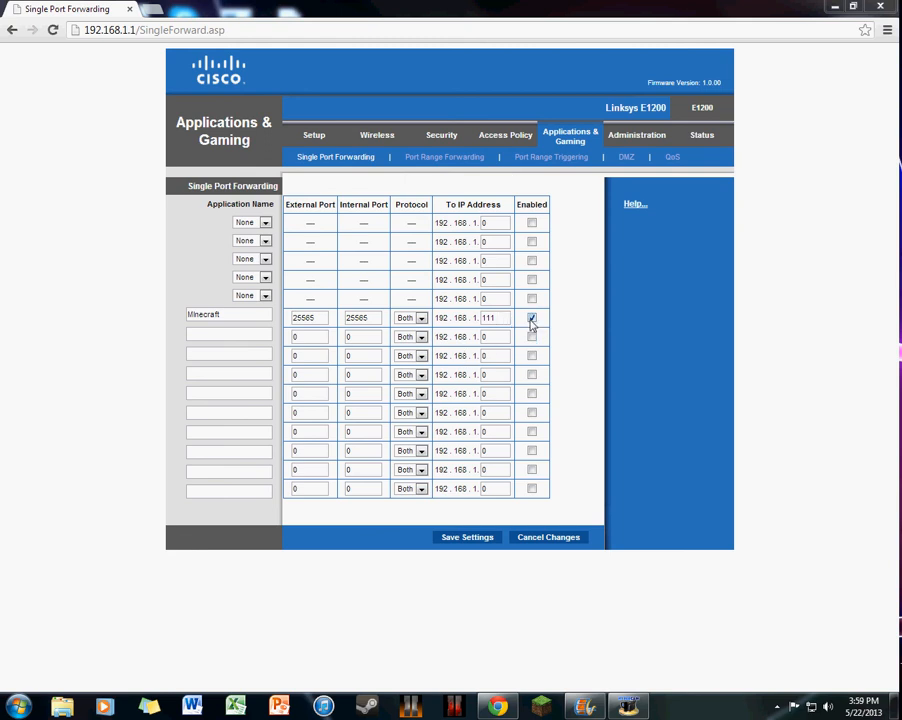
# Bring the Single Port Forwarding page forward and verify the minecraft entry is enabled.
pyautogui.click(532, 318)
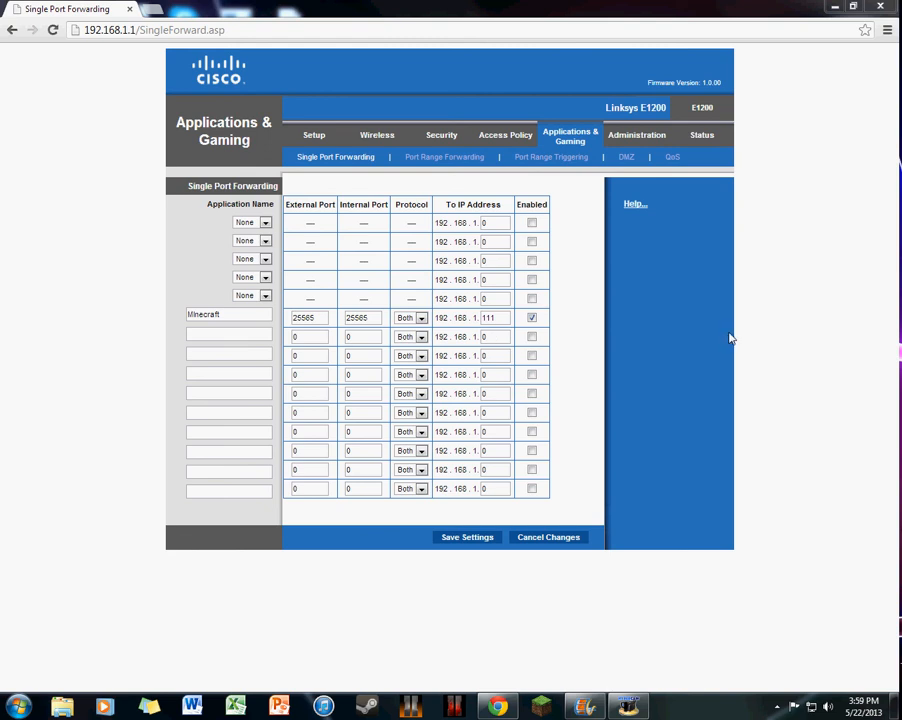
pyautogui.moveTo(740, 354)
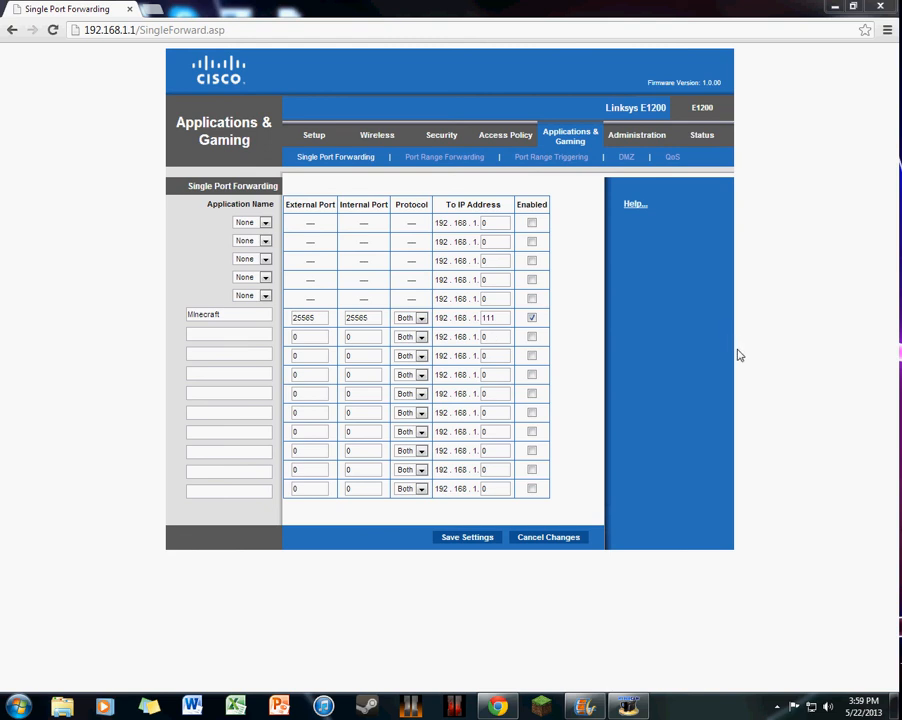
pyautogui.moveTo(738, 356)
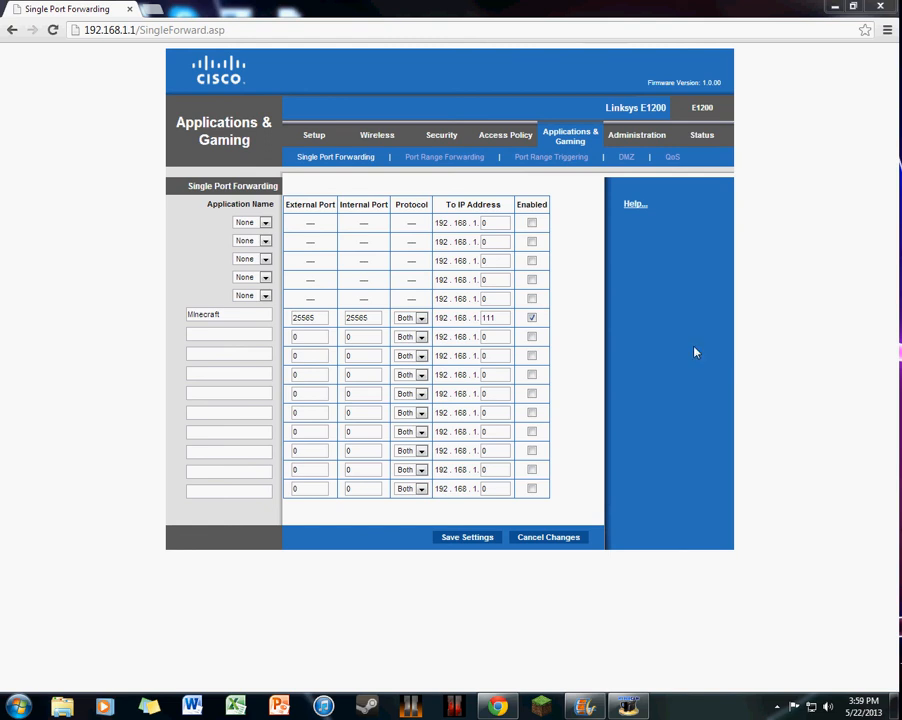
pyautogui.moveTo(606, 346)
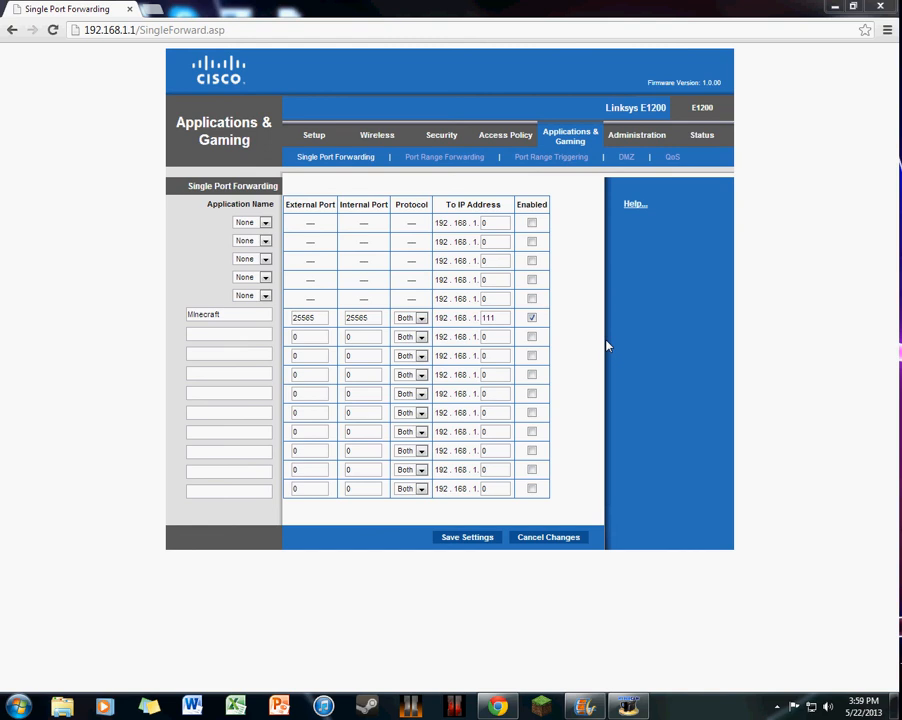
pyautogui.moveTo(614, 348)
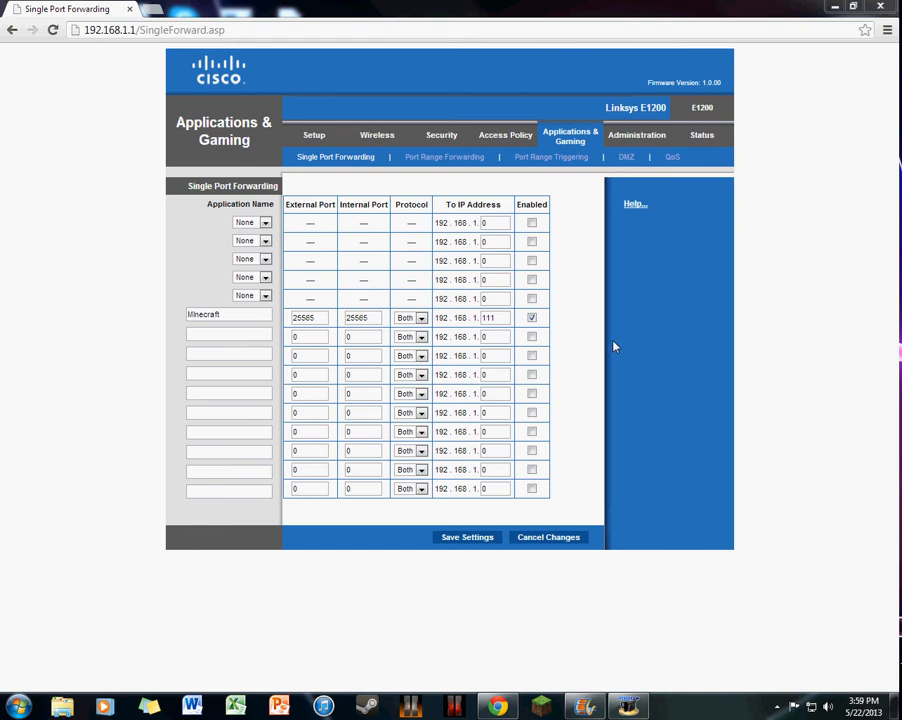
pyautogui.moveTo(608, 344)
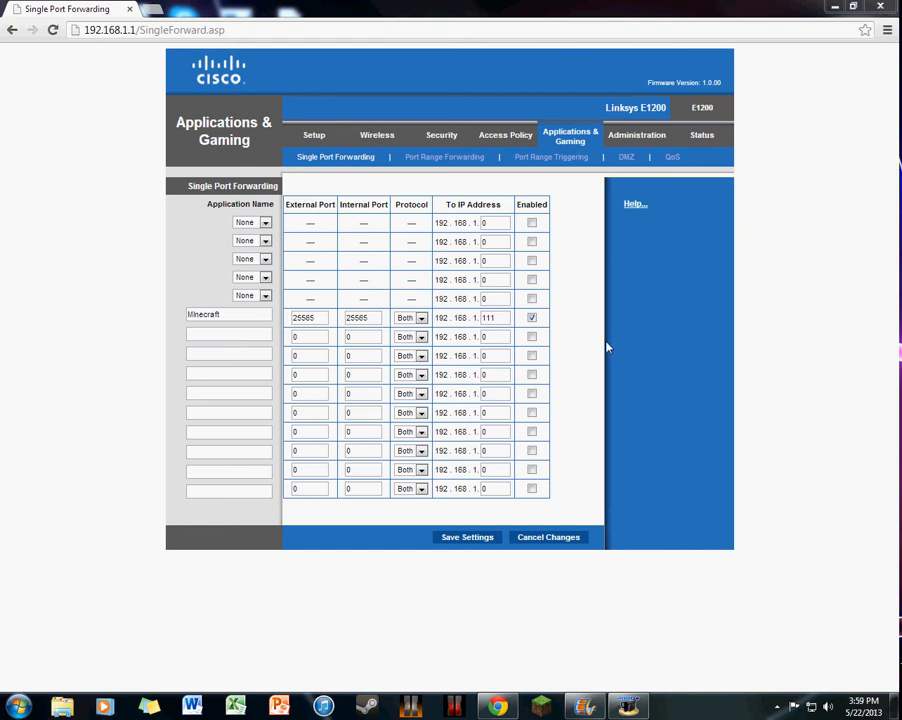